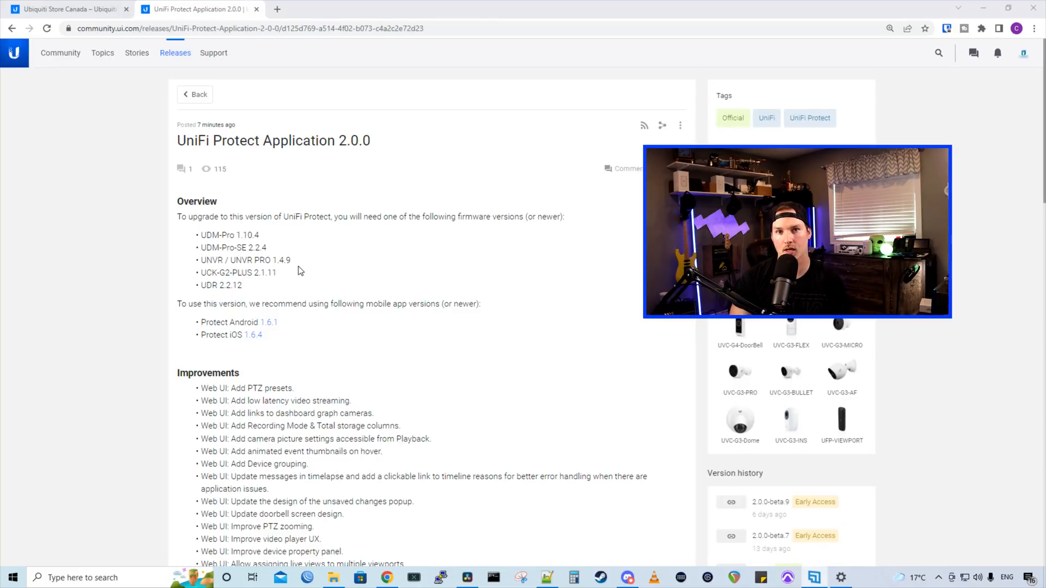
Create a new Cloud Config Backup of the UNVR Pro, updating the last backup to May 26, 2022
{"action": "scroll", "scroll_direction": "down", "scroll_amount": 3}
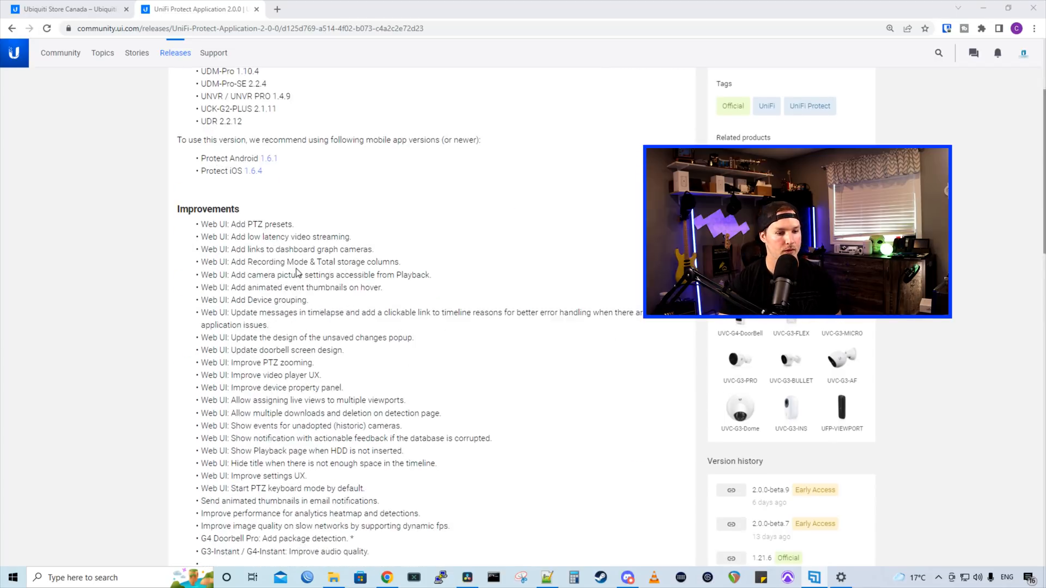
{"action": "scroll", "scroll_direction": "down", "scroll_amount": 3}
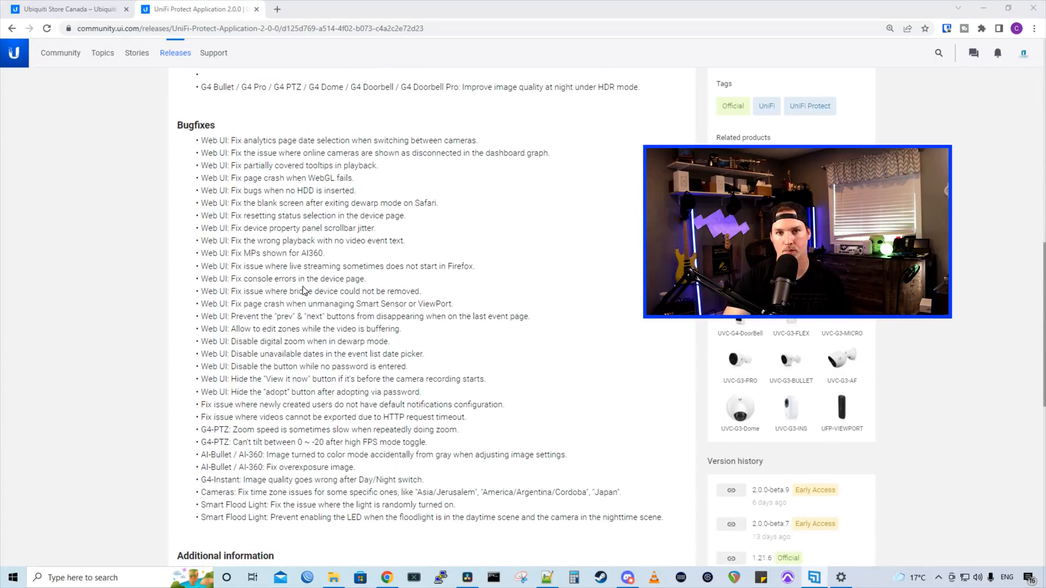
{"action": "scroll", "scroll_direction": "up", "scroll_amount": 3}
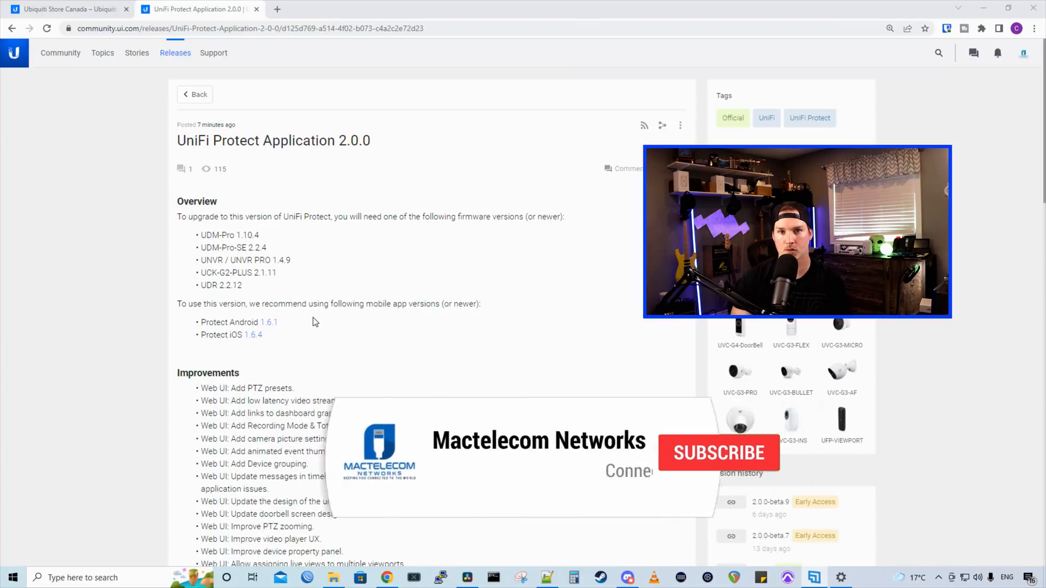
{"action": "left_click", "coordinate": [718, 453]}
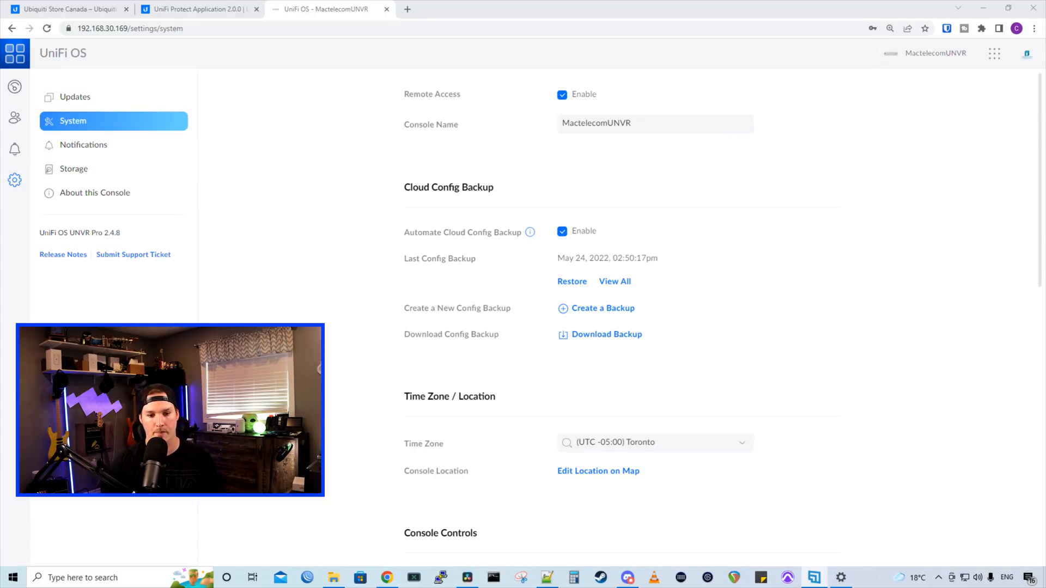
{"action": "mouse_move", "coordinate": [115, 276]}
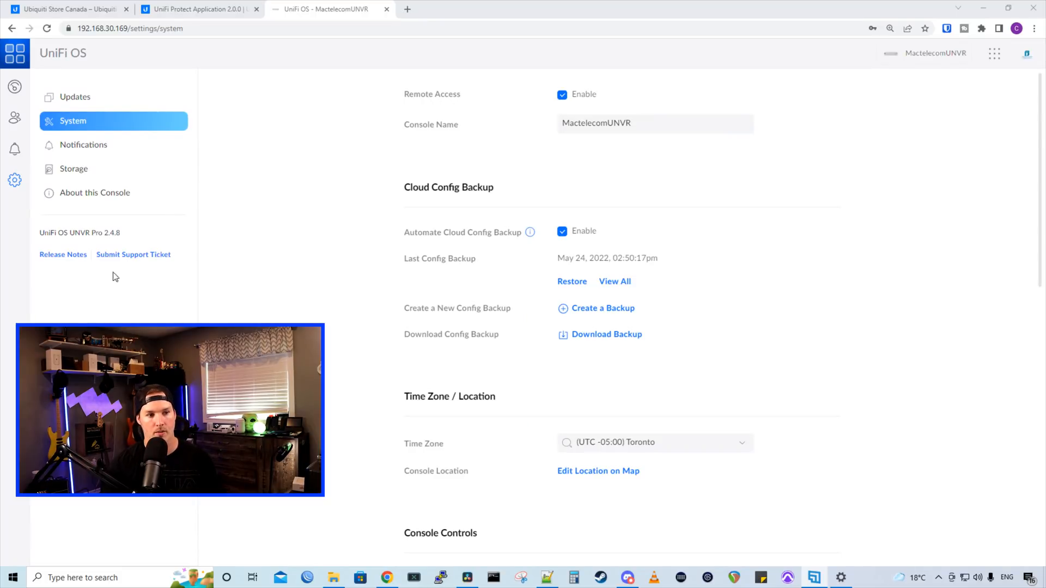
{"action": "mouse_move", "coordinate": [71, 127]}
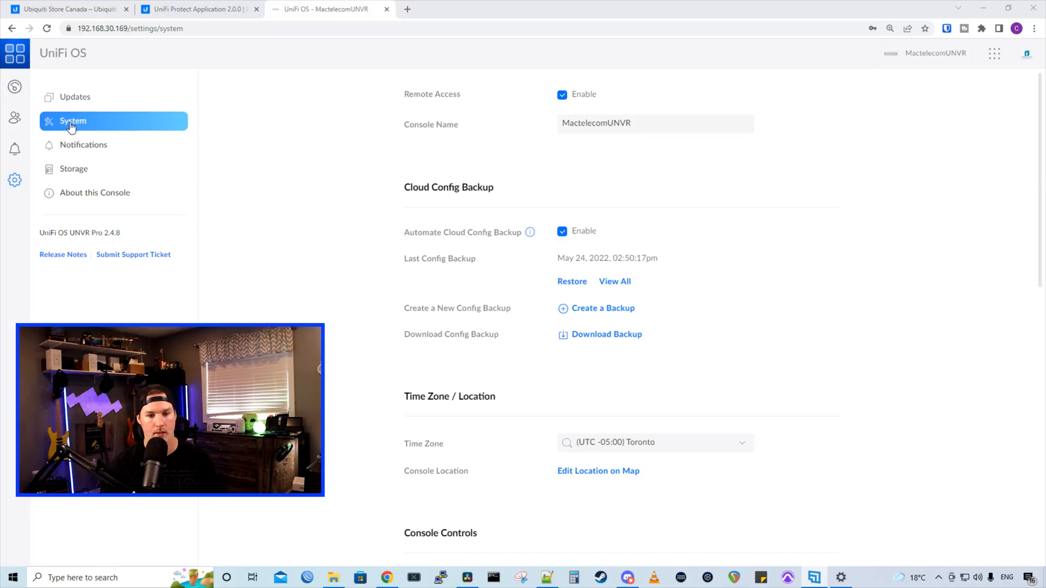
{"action": "mouse_move", "coordinate": [486, 240]}
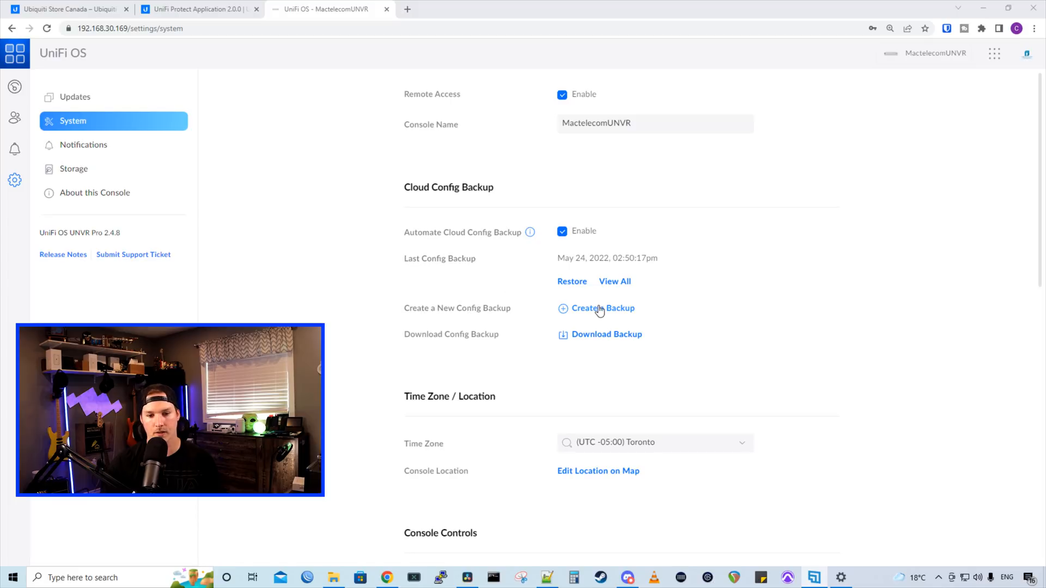
{"action": "left_click", "coordinate": [603, 307]}
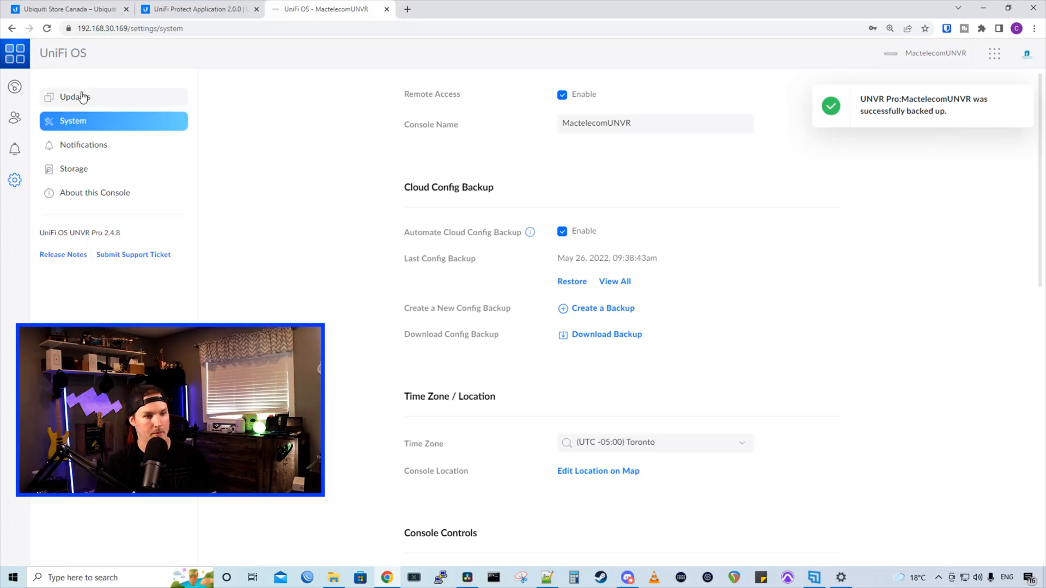
Start the Protect update from version 1.21.6 on the Updates page, then return to the console overview
{"action": "left_click", "coordinate": [75, 97]}
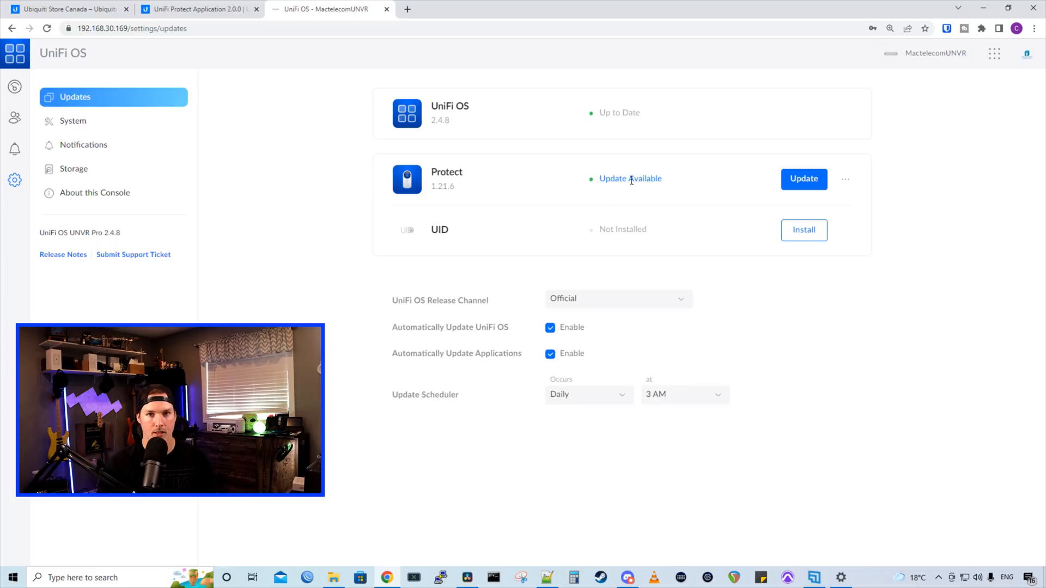
{"action": "left_click", "coordinate": [804, 179]}
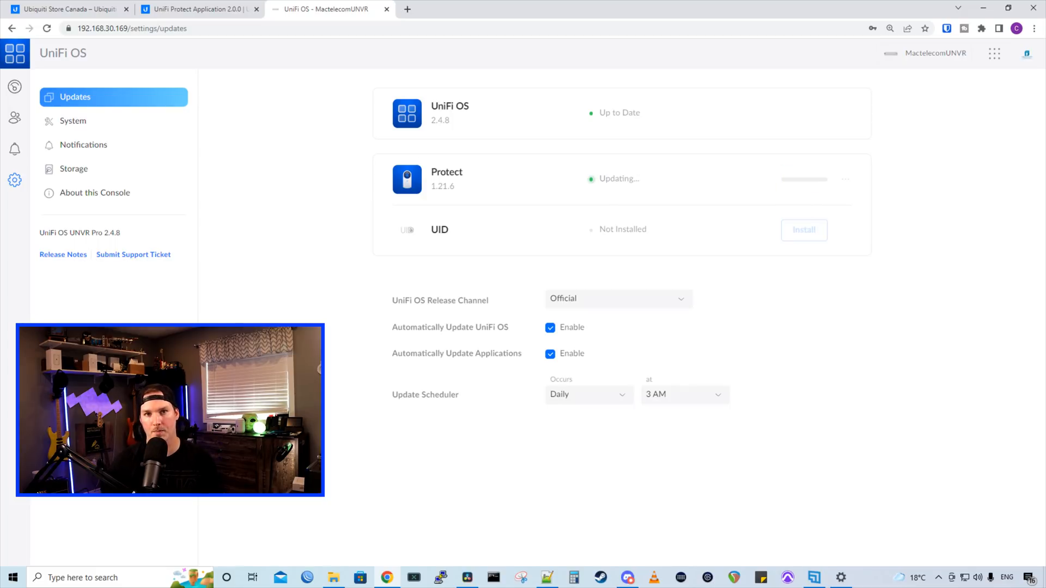
{"action": "left_click", "coordinate": [14, 87]}
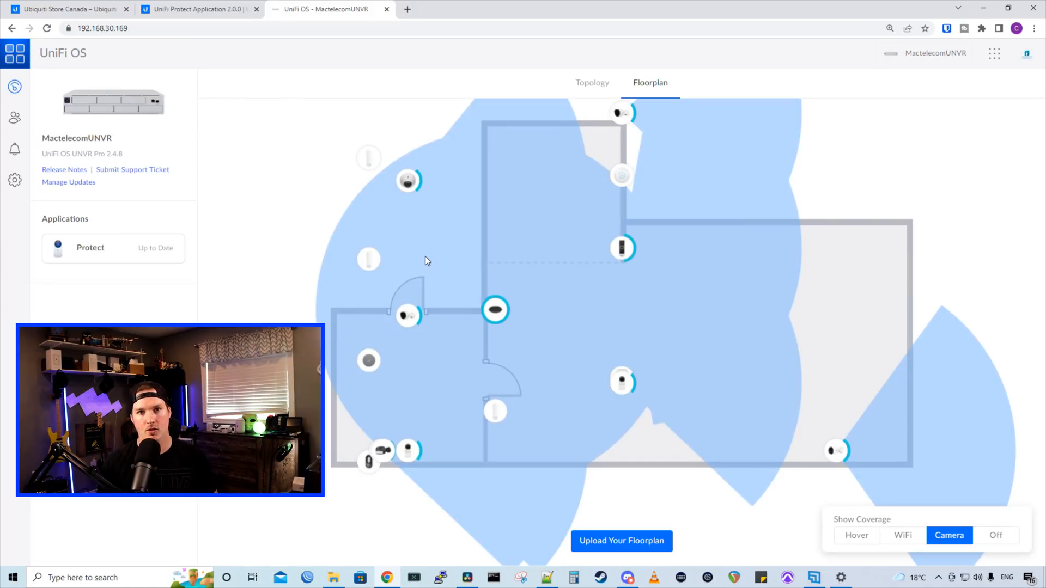
{"action": "mouse_move", "coordinate": [769, 329]}
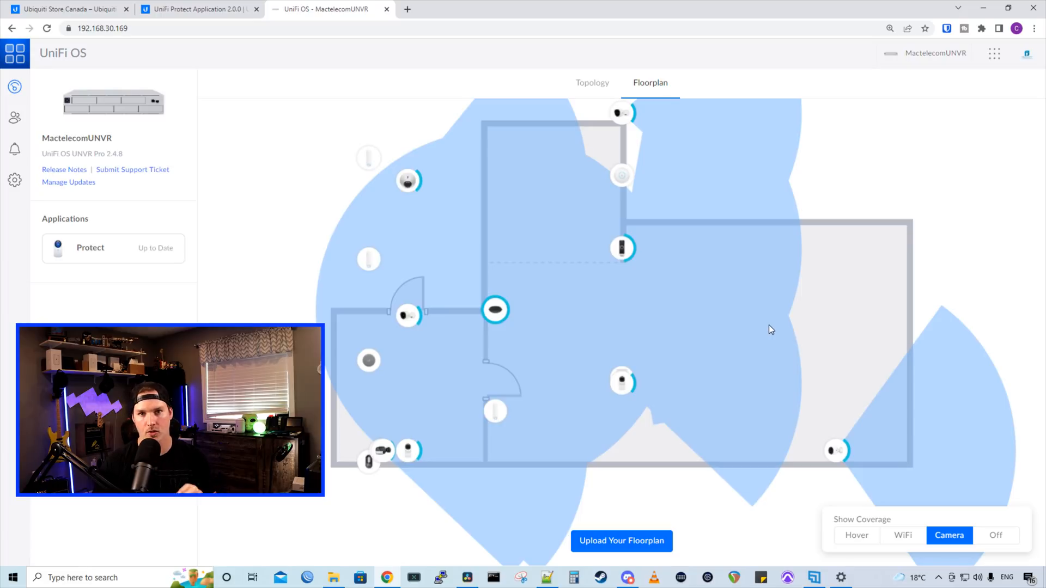
{"action": "mouse_move", "coordinate": [731, 309]}
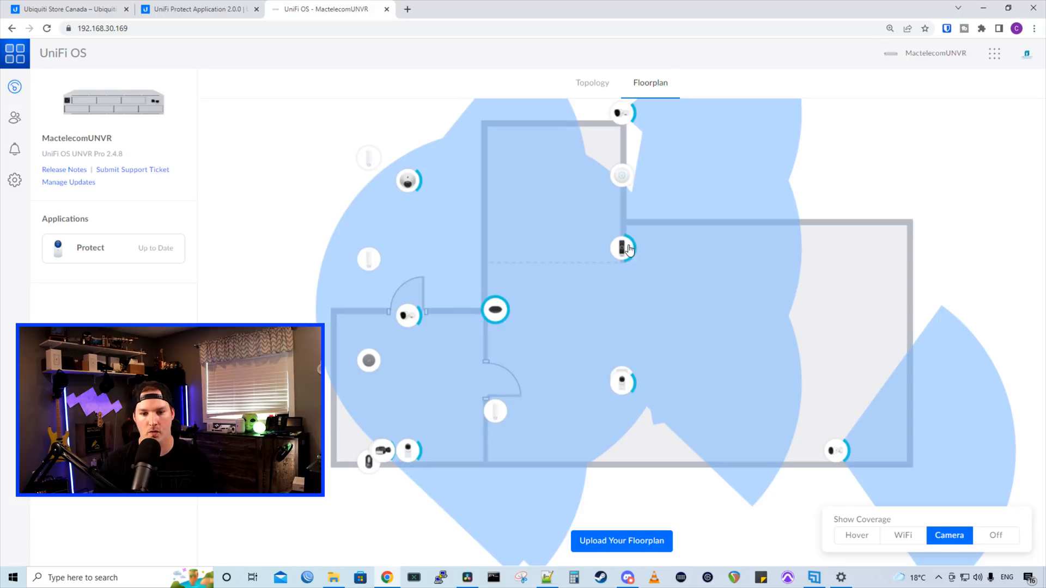
{"action": "mouse_move", "coordinate": [622, 249]}
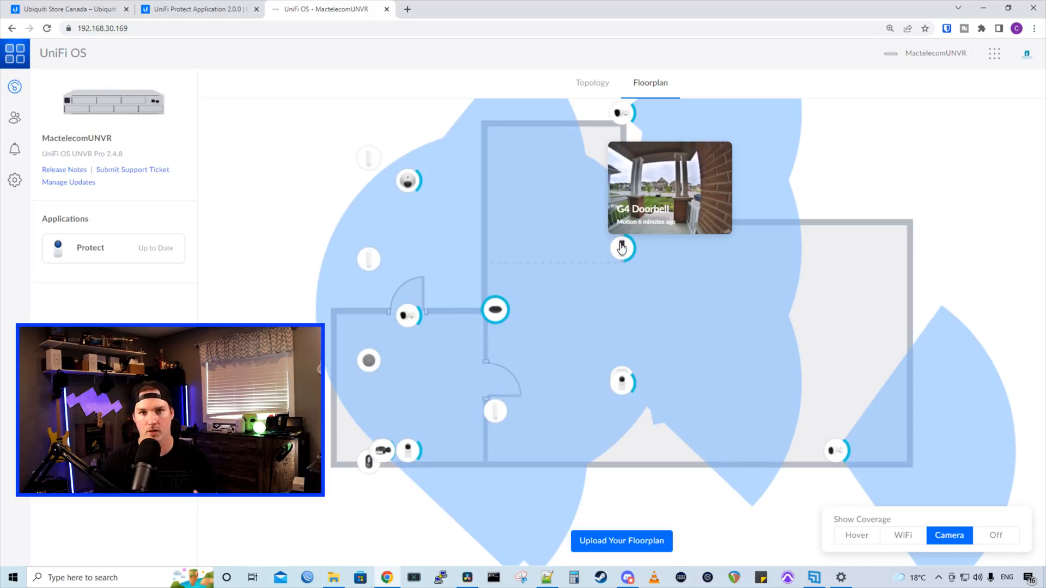
{"action": "mouse_move", "coordinate": [623, 256]}
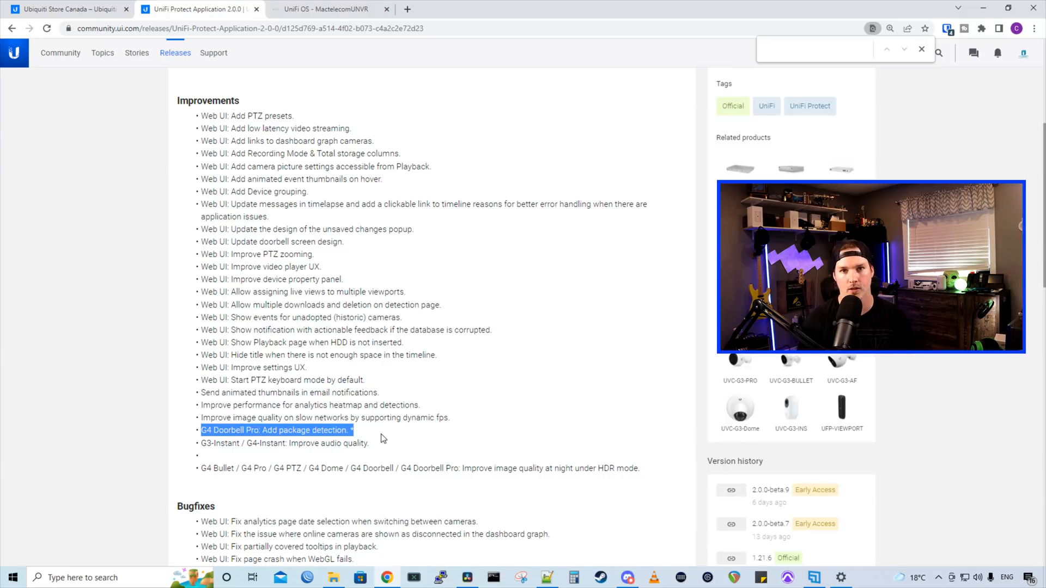
Launch the updated Protect application to view detections across the ten cameras
{"action": "left_click", "coordinate": [327, 9]}
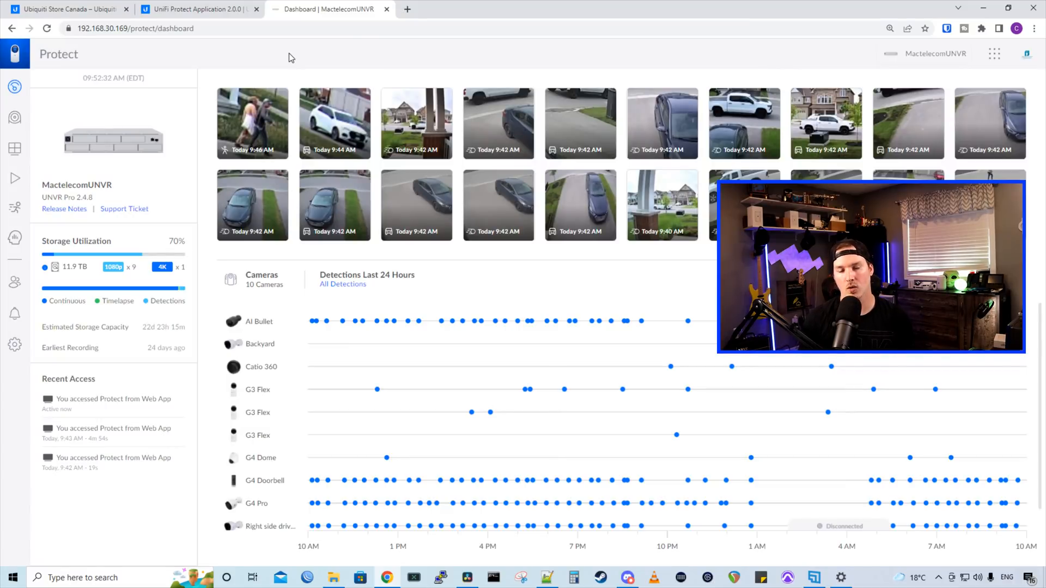
{"action": "mouse_move", "coordinate": [320, 255]}
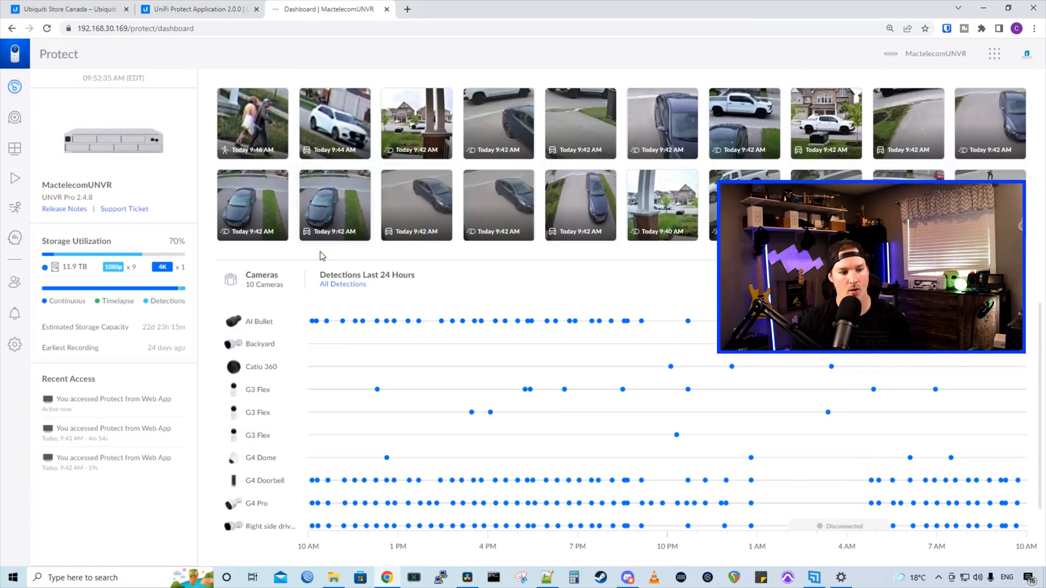
{"action": "left_click", "coordinate": [15, 345]}
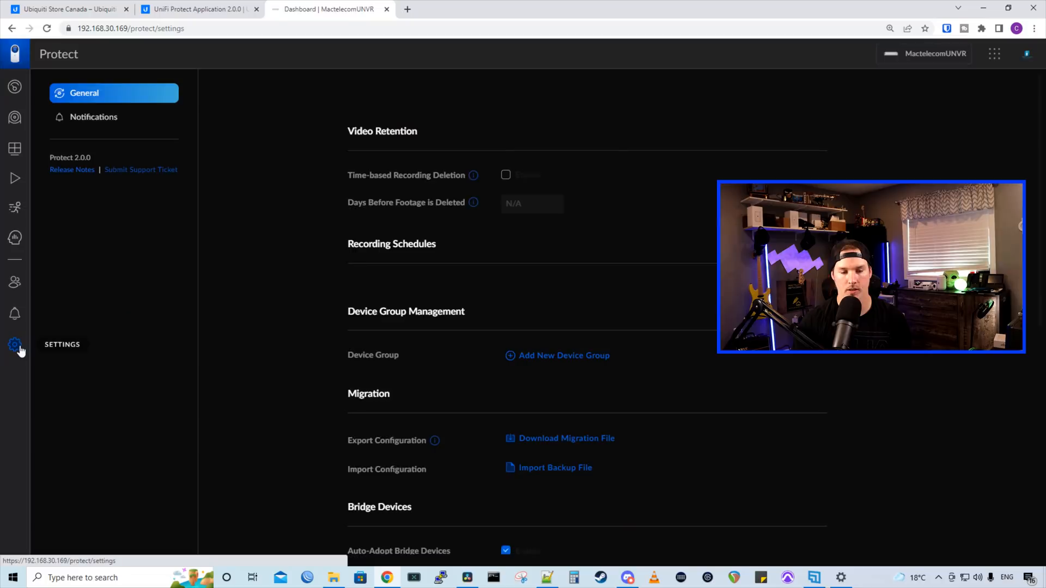
{"action": "scroll", "scroll_direction": "down", "scroll_amount": 3}
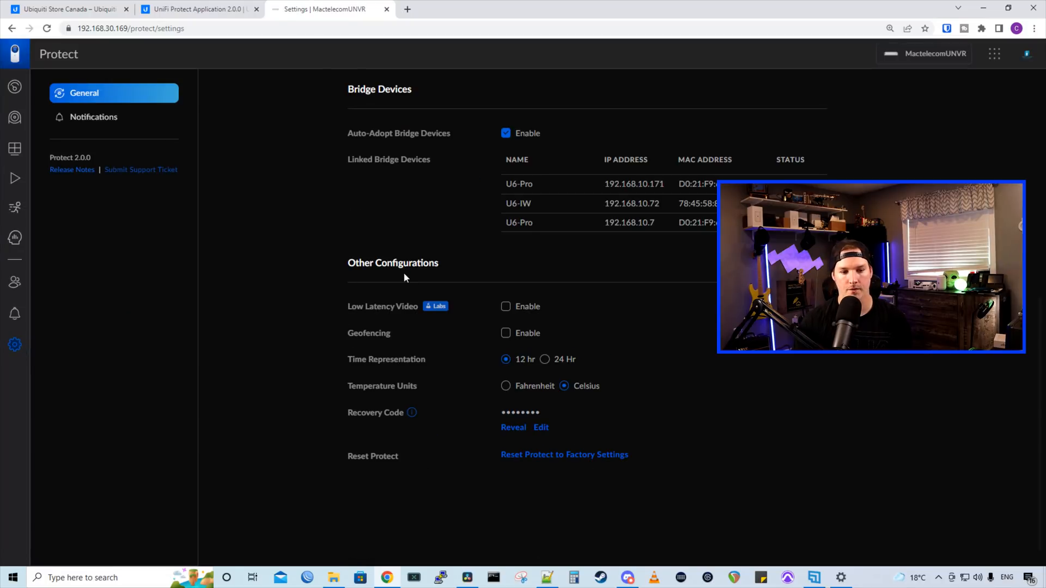
{"action": "mouse_move", "coordinate": [375, 315]}
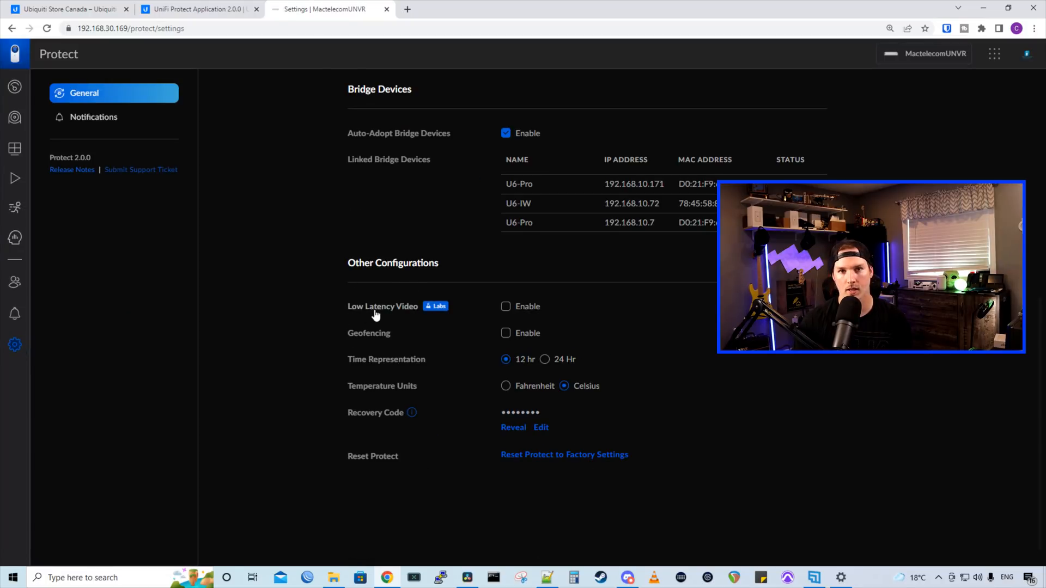
{"action": "mouse_move", "coordinate": [446, 314]}
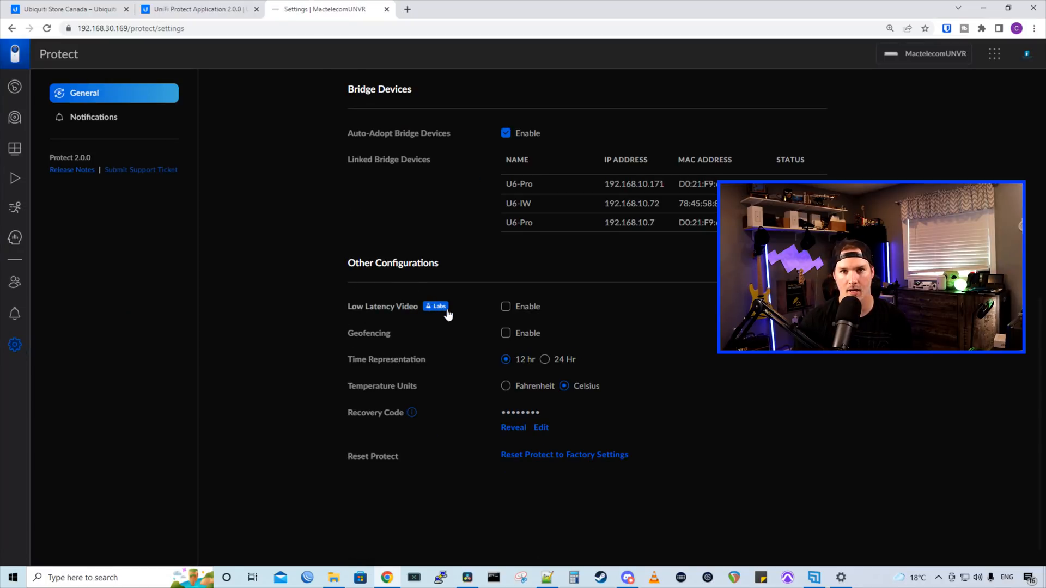
{"action": "left_click", "coordinate": [505, 306]}
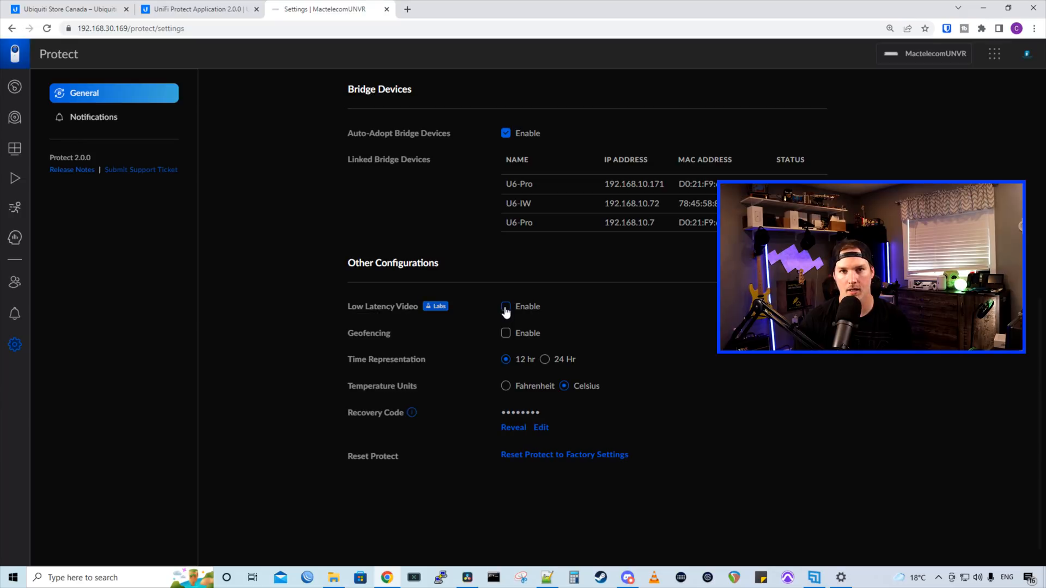
{"action": "scroll", "scroll_direction": "up", "scroll_amount": 3}
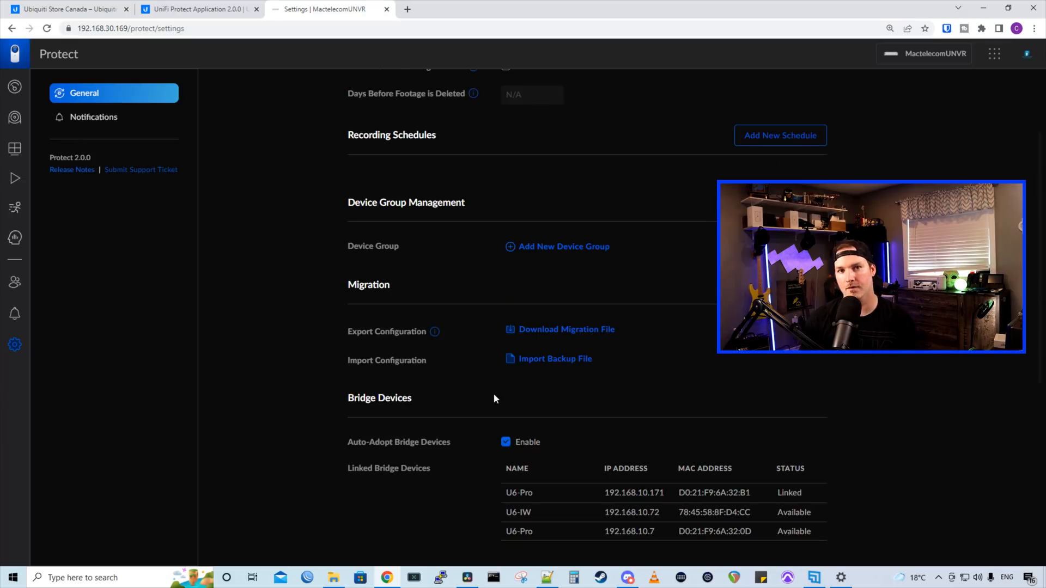
{"action": "scroll", "scroll_direction": "down", "scroll_amount": 3}
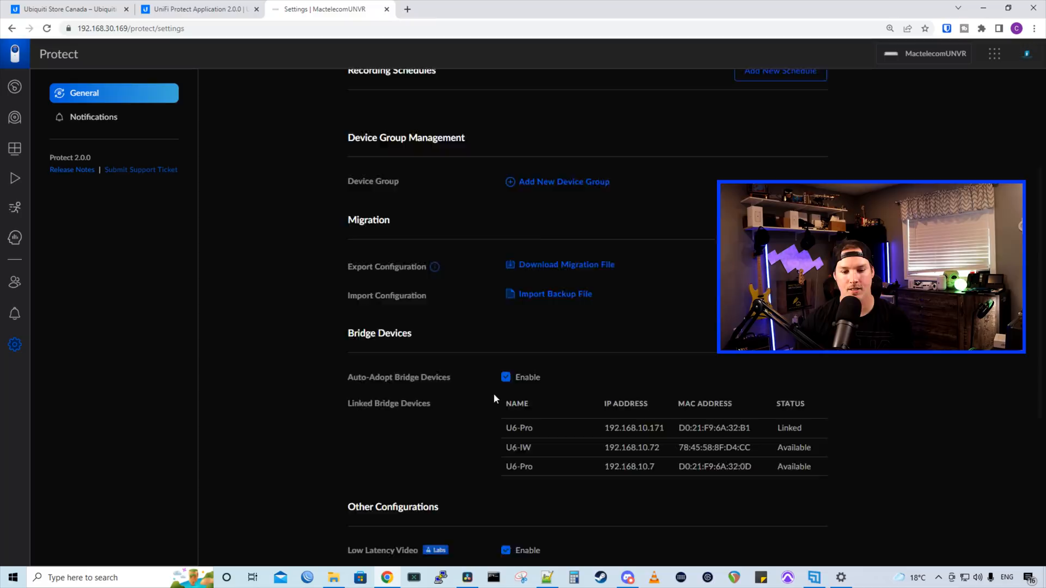
{"action": "scroll", "scroll_direction": "down", "scroll_amount": 3}
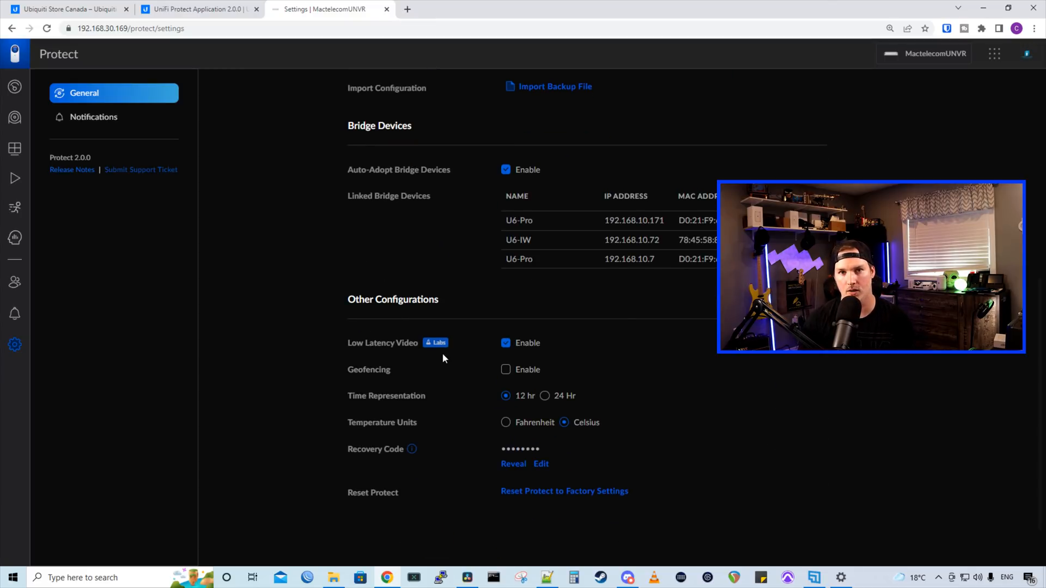
{"action": "scroll", "scroll_direction": "up", "scroll_amount": 3}
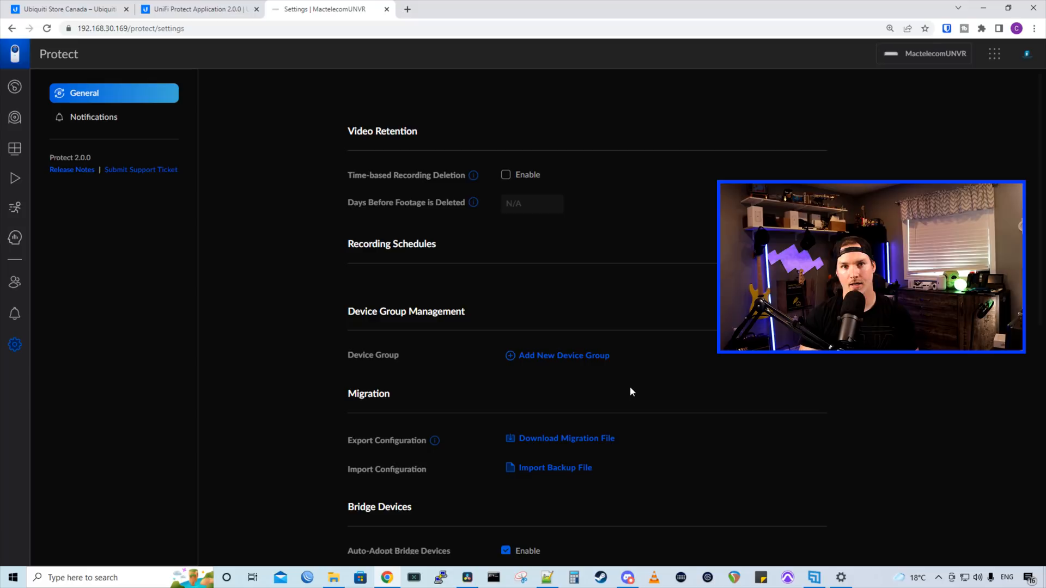
{"action": "mouse_move", "coordinate": [595, 386]}
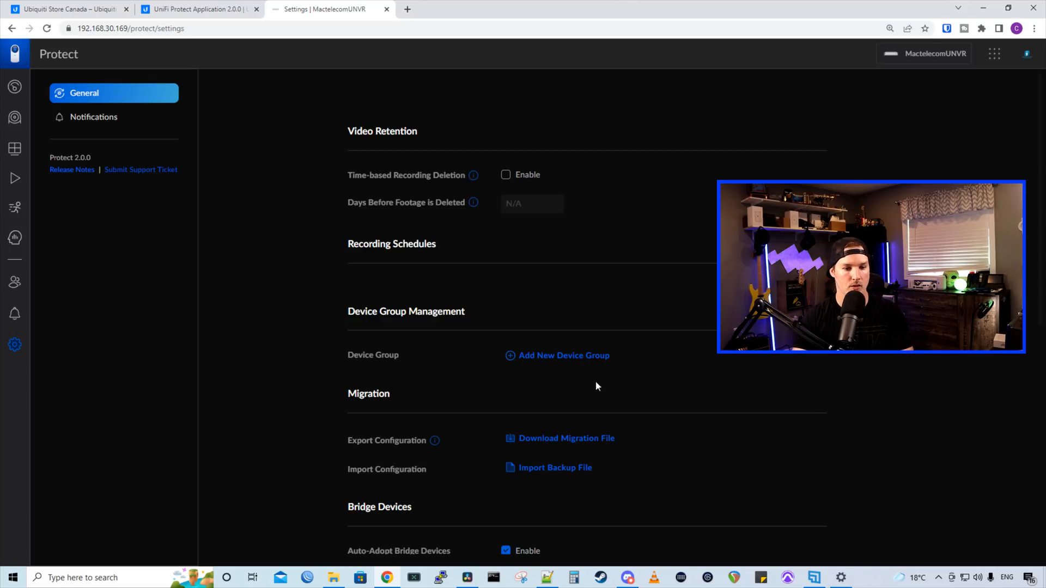
{"action": "mouse_move", "coordinate": [431, 338]}
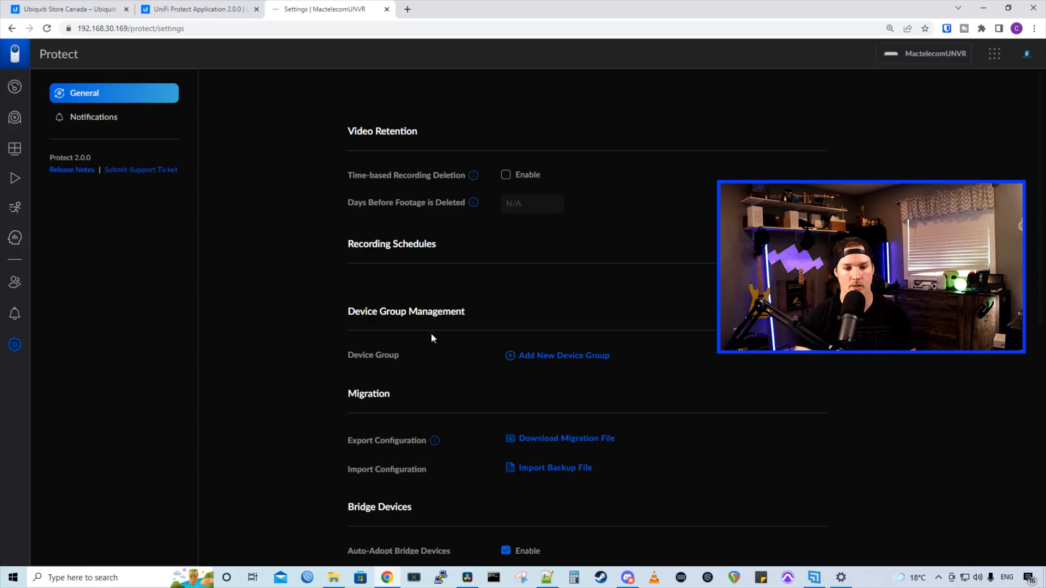
{"action": "mouse_move", "coordinate": [559, 365]}
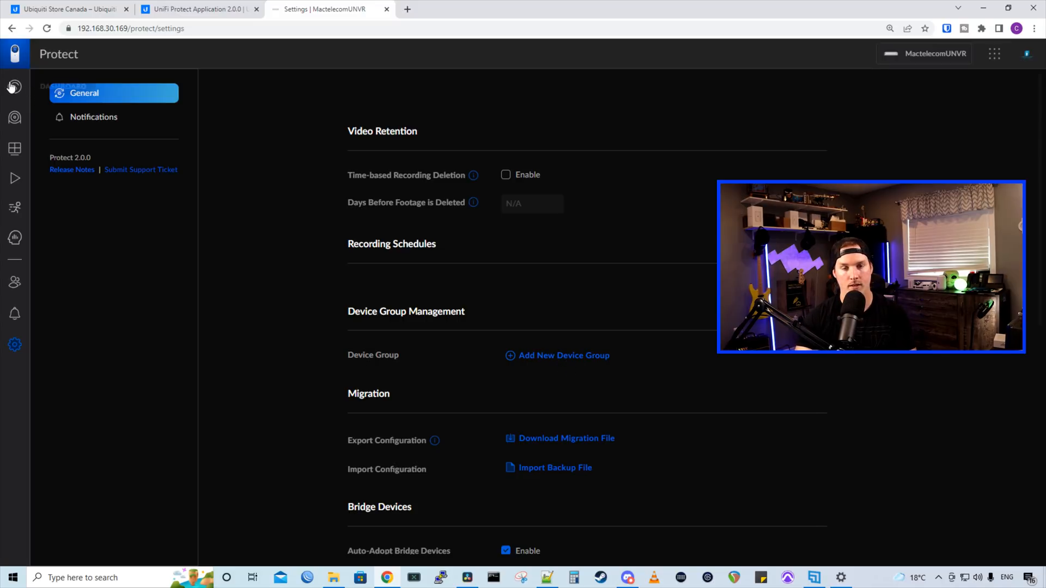
{"action": "left_click", "coordinate": [14, 87]}
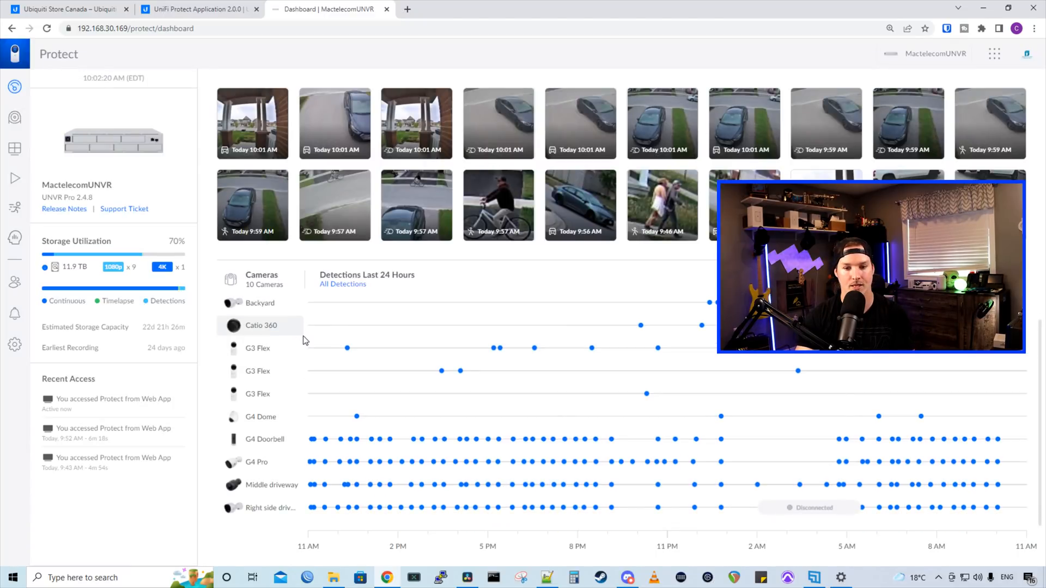
{"action": "left_click", "coordinate": [14, 344]}
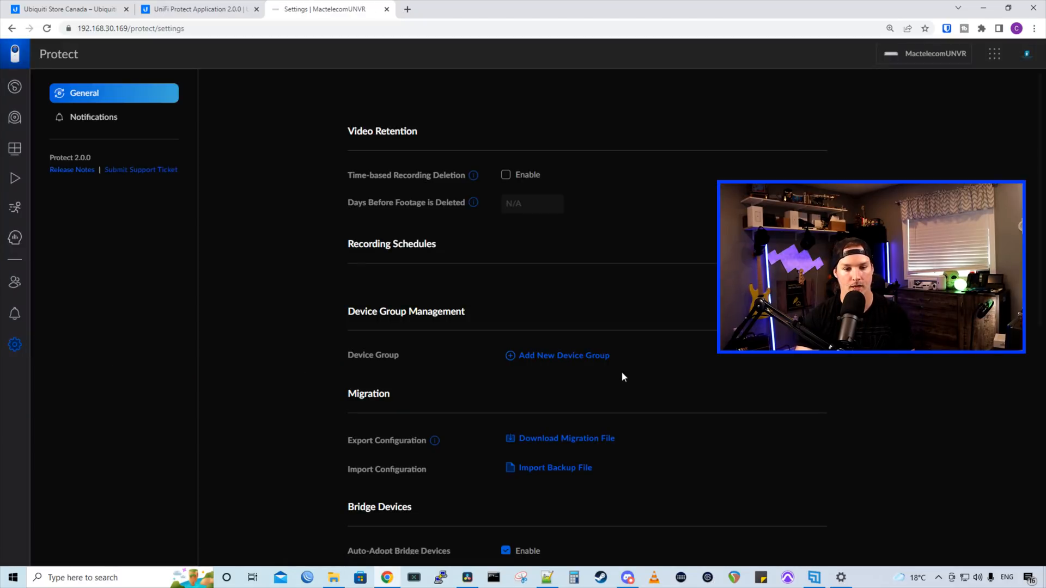
Add the 'Front of house' group with Right side driveway, Middle driveway, G4 Pro and G4 Doorbell
{"action": "left_click", "coordinate": [562, 355]}
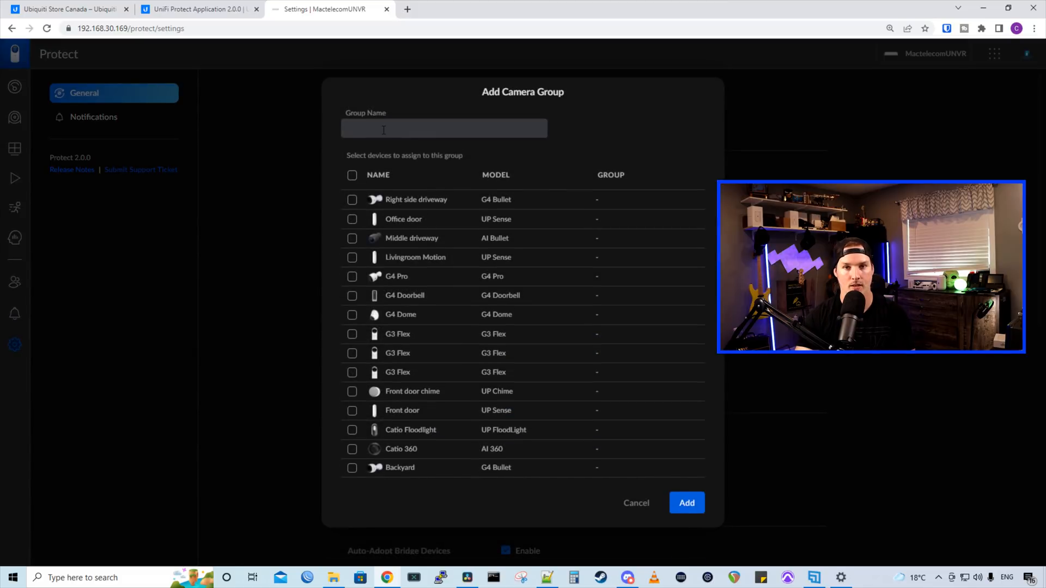
{"action": "type", "text": "Front of"}
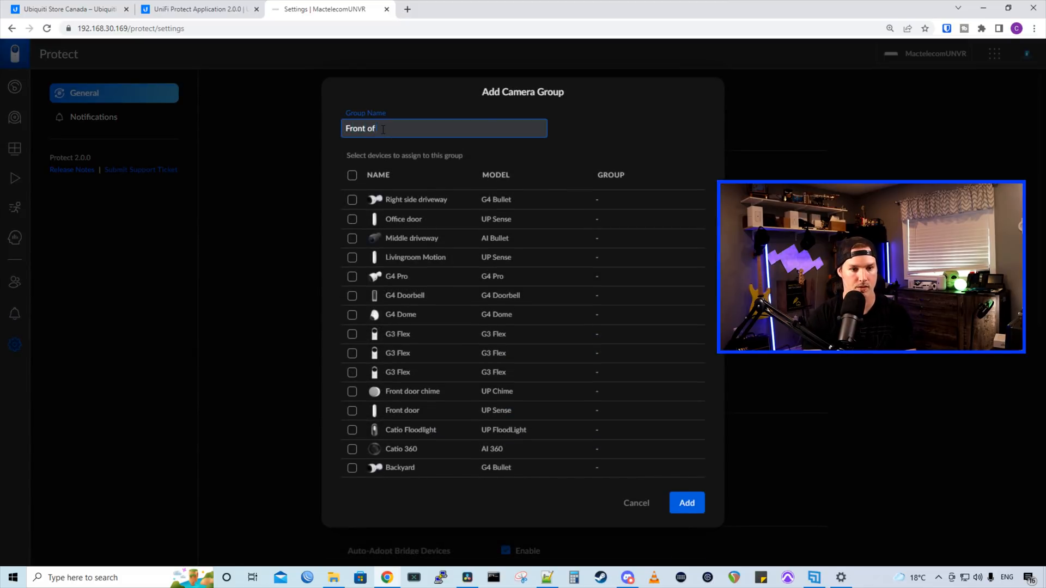
{"action": "type", "text": "house"}
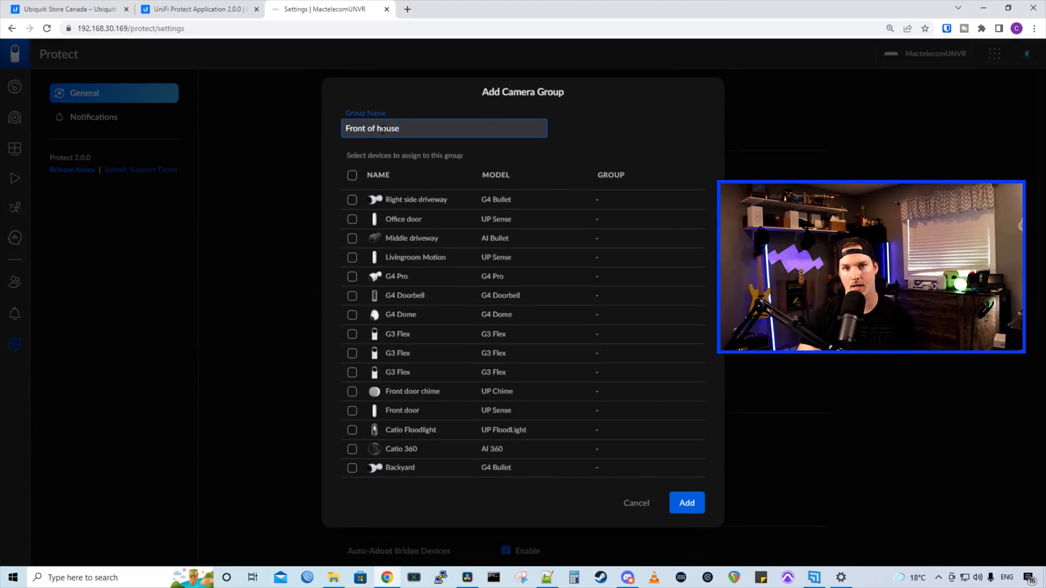
{"action": "left_click", "coordinate": [351, 199]}
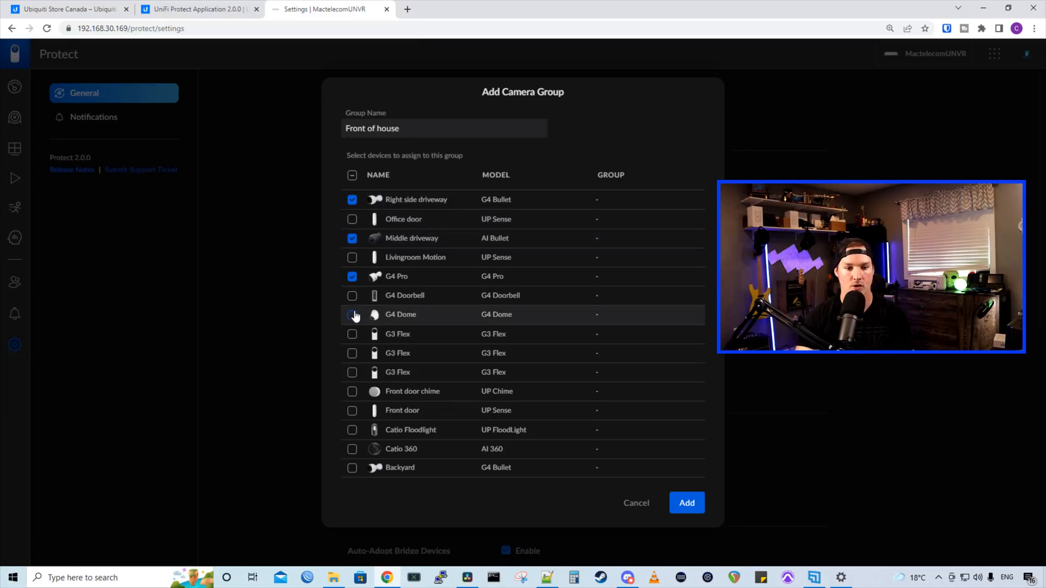
{"action": "left_click", "coordinate": [351, 295]}
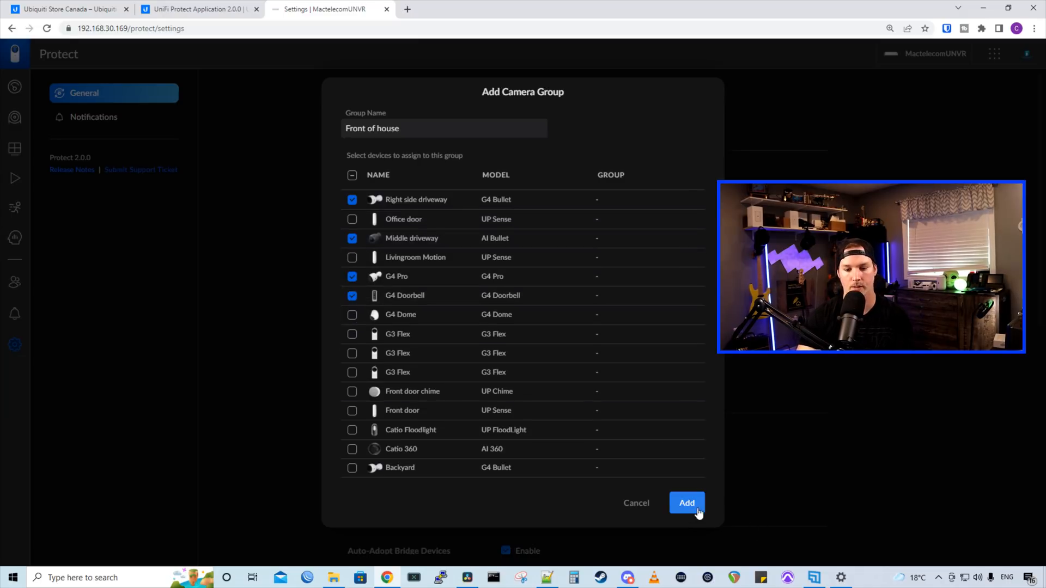
{"action": "left_click", "coordinate": [687, 503]}
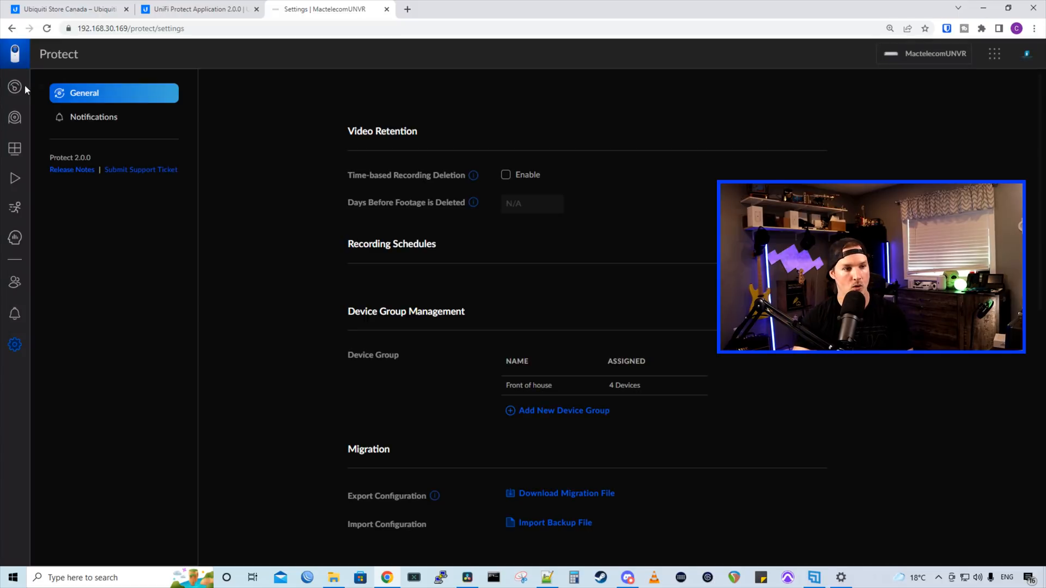
Return to the Protect dashboard to see the Device Groups dropdown above the detection timeline
{"action": "left_click", "coordinate": [14, 86]}
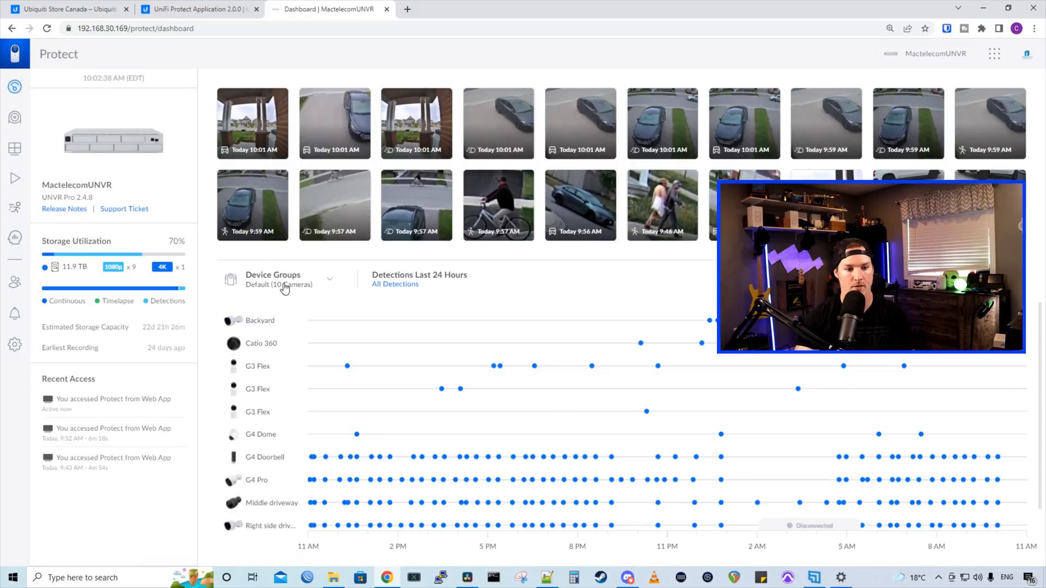
{"action": "mouse_move", "coordinate": [294, 293]}
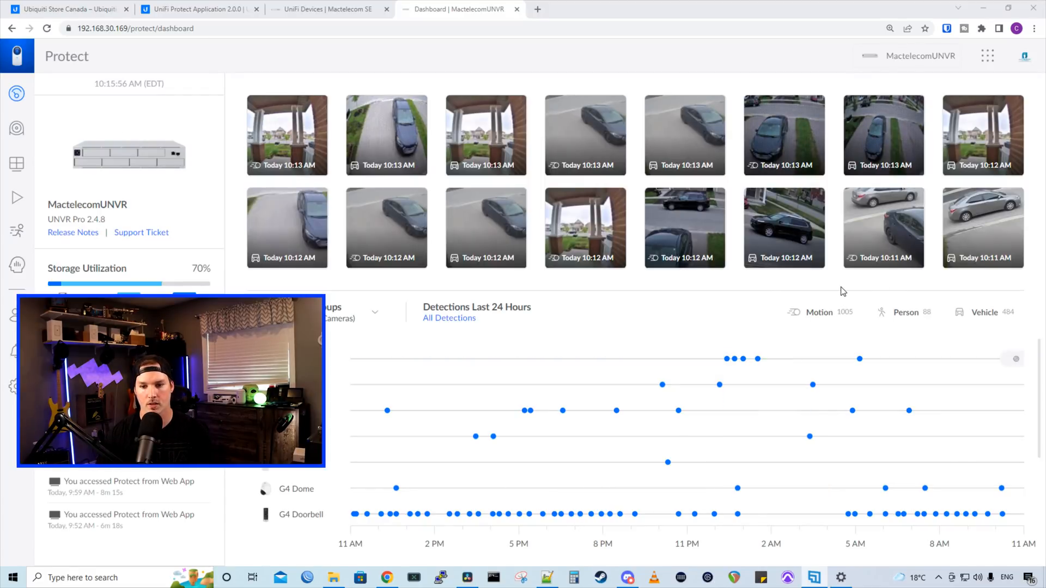
{"action": "mouse_move", "coordinate": [815, 251]}
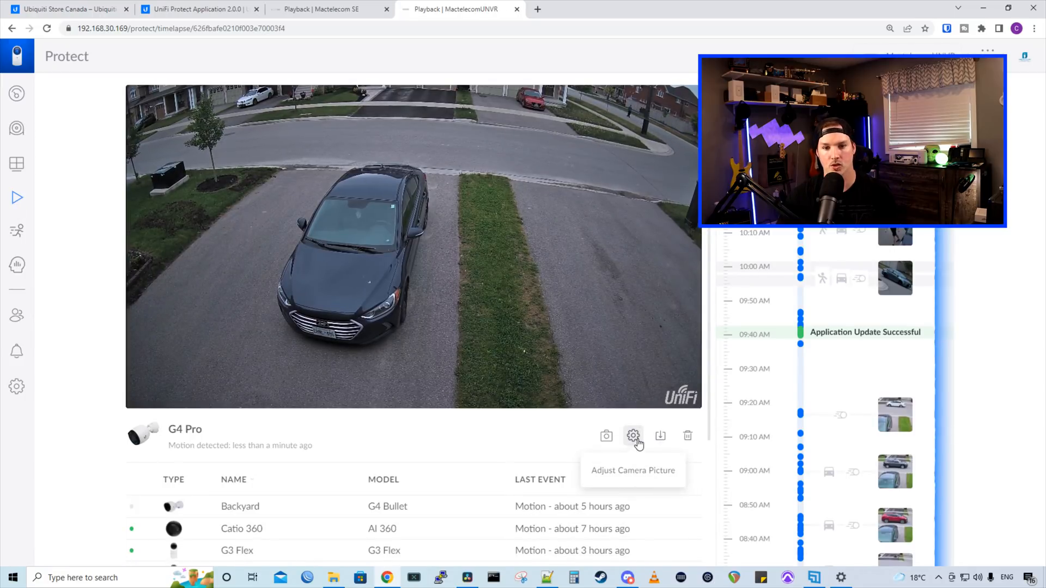
Toggle the G4 Pro's Adjust Camera Picture panel open, closed, and open again
{"action": "left_click", "coordinate": [632, 436]}
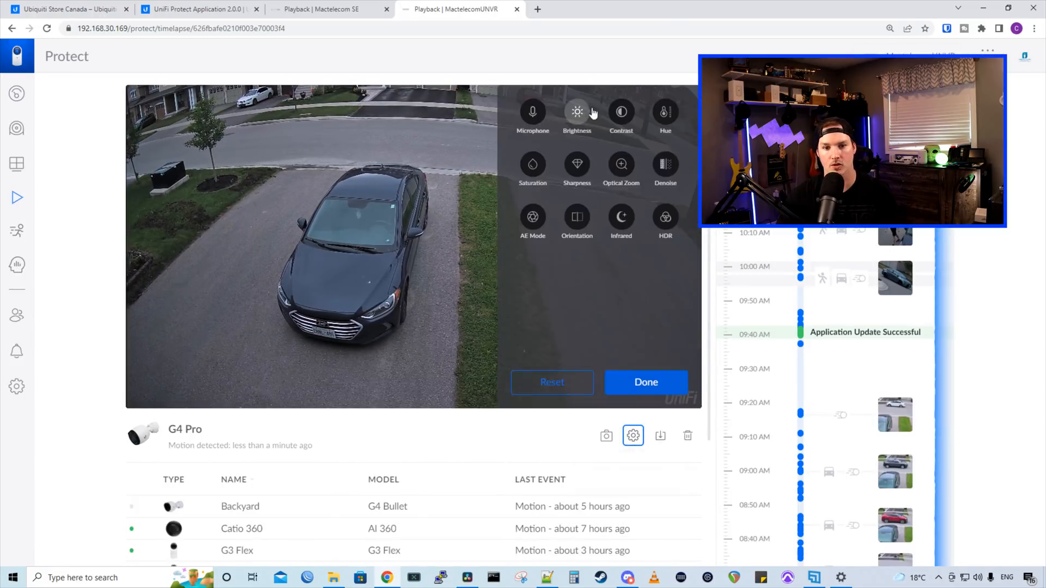
{"action": "left_click", "coordinate": [644, 382]}
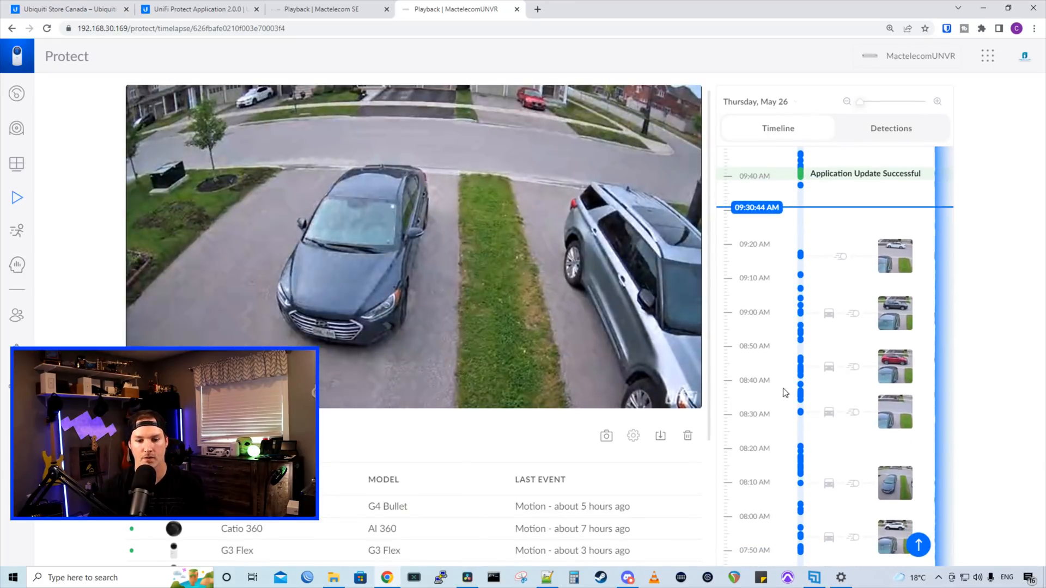
{"action": "mouse_move", "coordinate": [632, 436]}
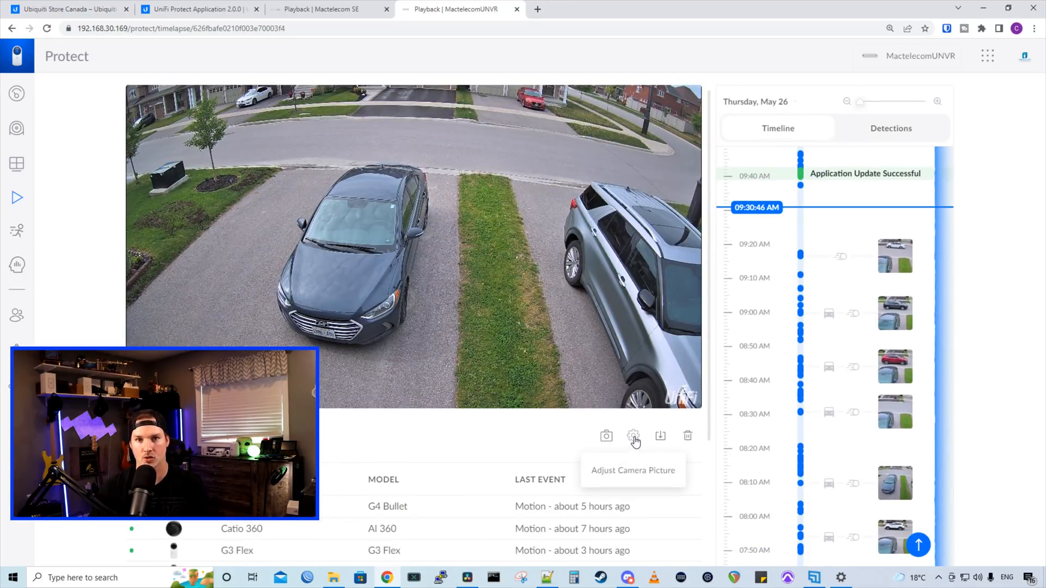
{"action": "left_click", "coordinate": [632, 436]}
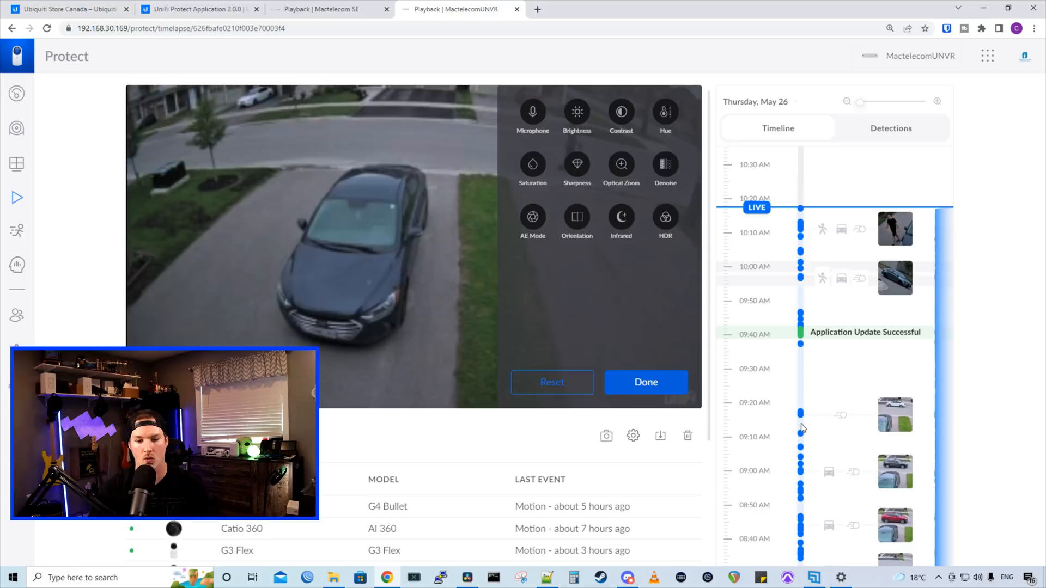
{"action": "left_click", "coordinate": [645, 382]}
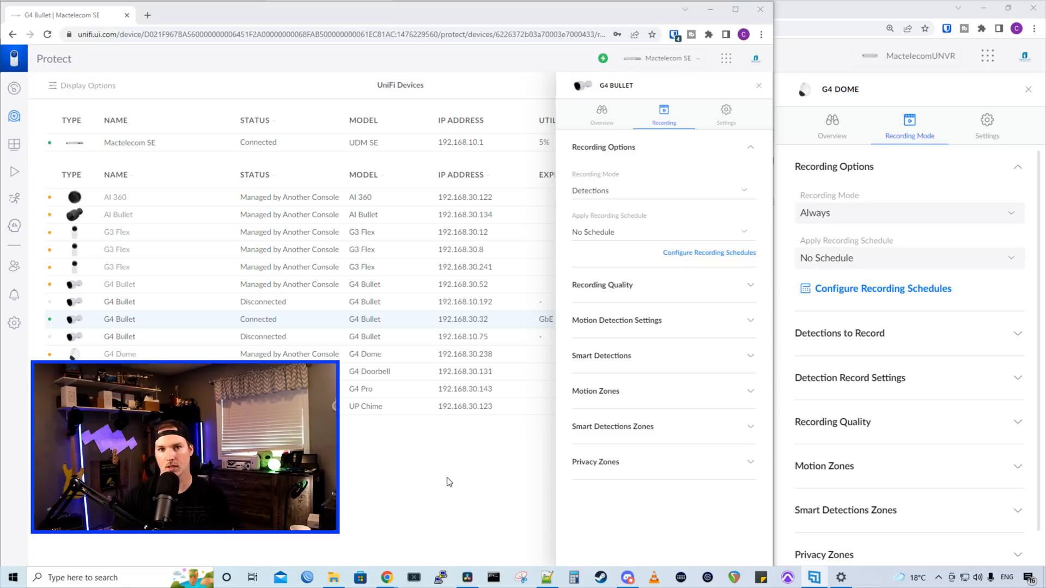
{"action": "mouse_move", "coordinate": [507, 97]}
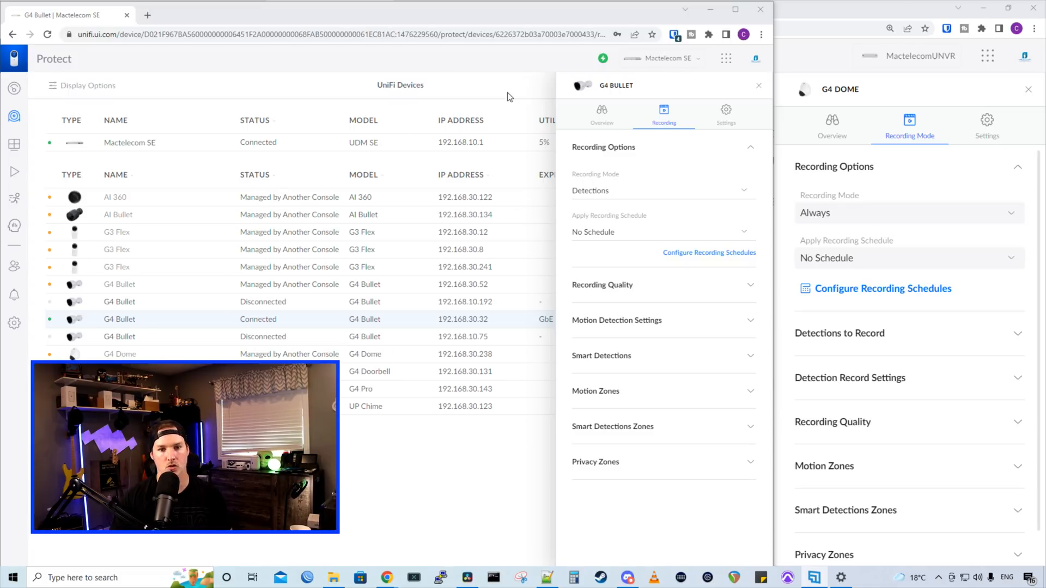
{"action": "mouse_move", "coordinate": [539, 250]}
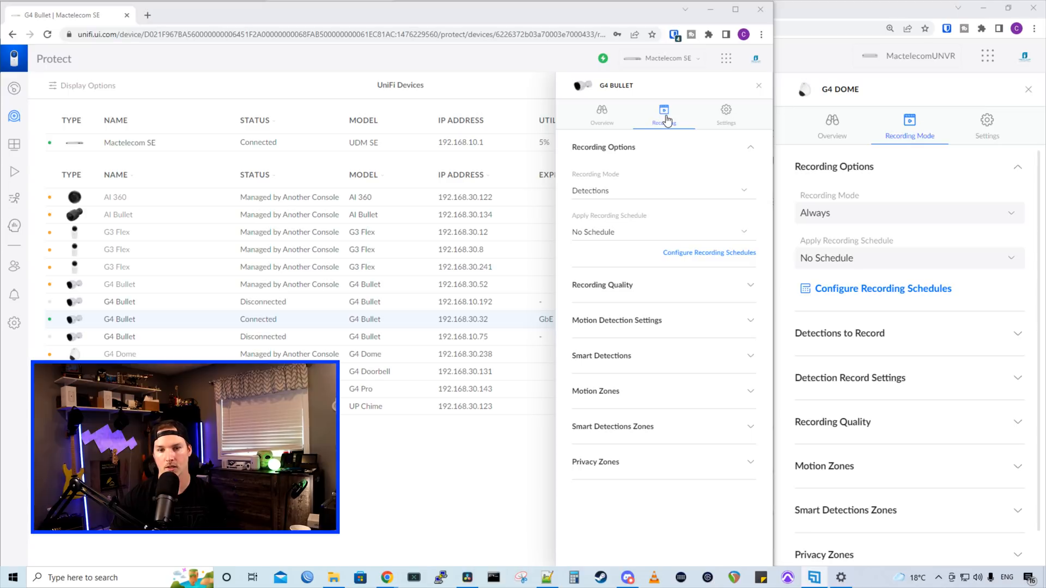
{"action": "mouse_move", "coordinate": [860, 195]}
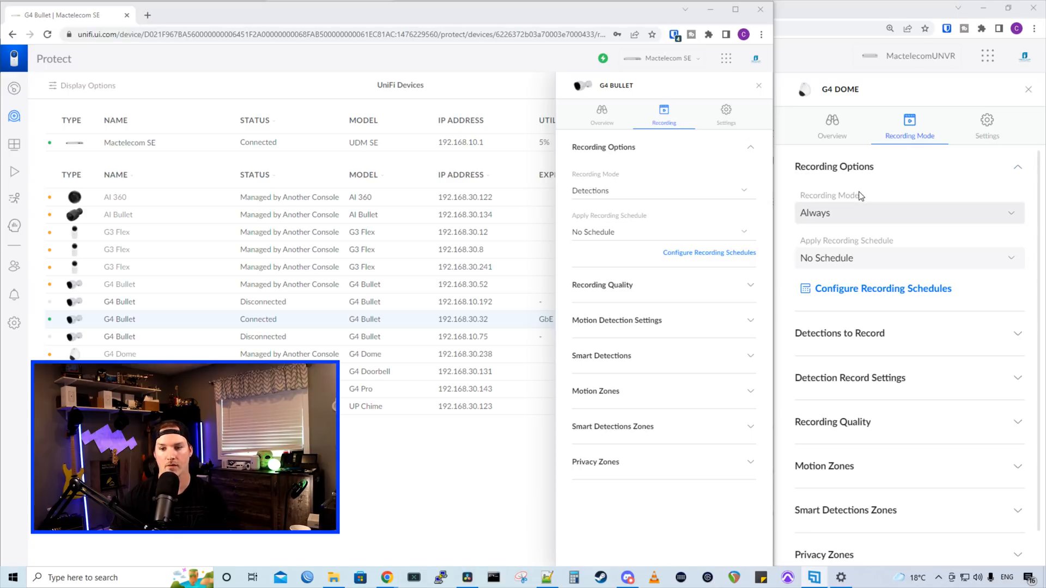
{"action": "mouse_move", "coordinate": [944, 255]}
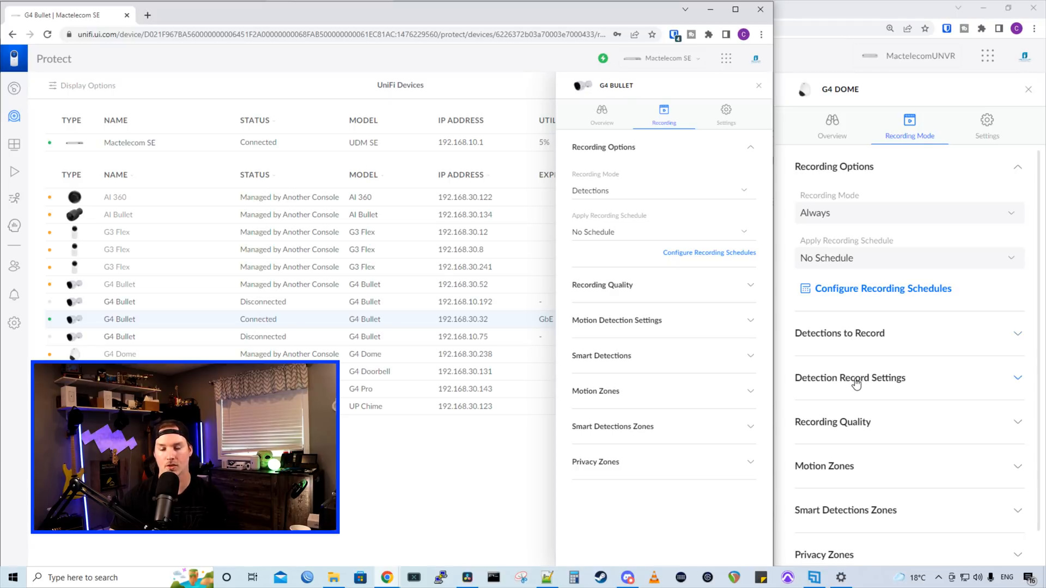
{"action": "mouse_move", "coordinate": [857, 404]}
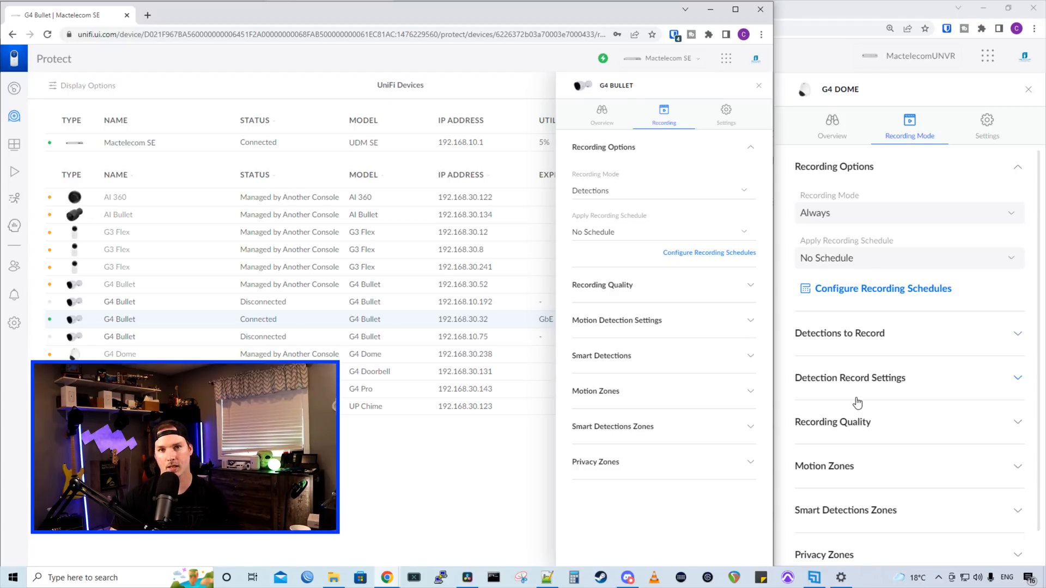
{"action": "mouse_move", "coordinate": [889, 344]}
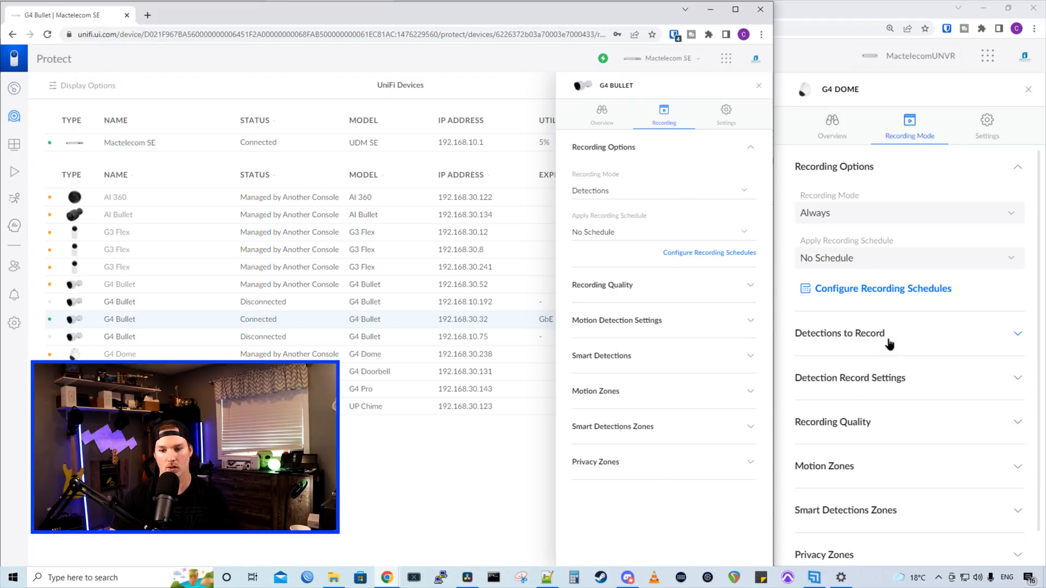
Expand the G4 Dome's Detections to Record, showing motion and smart detection for Person and Vehicle
{"action": "left_click", "coordinate": [839, 333]}
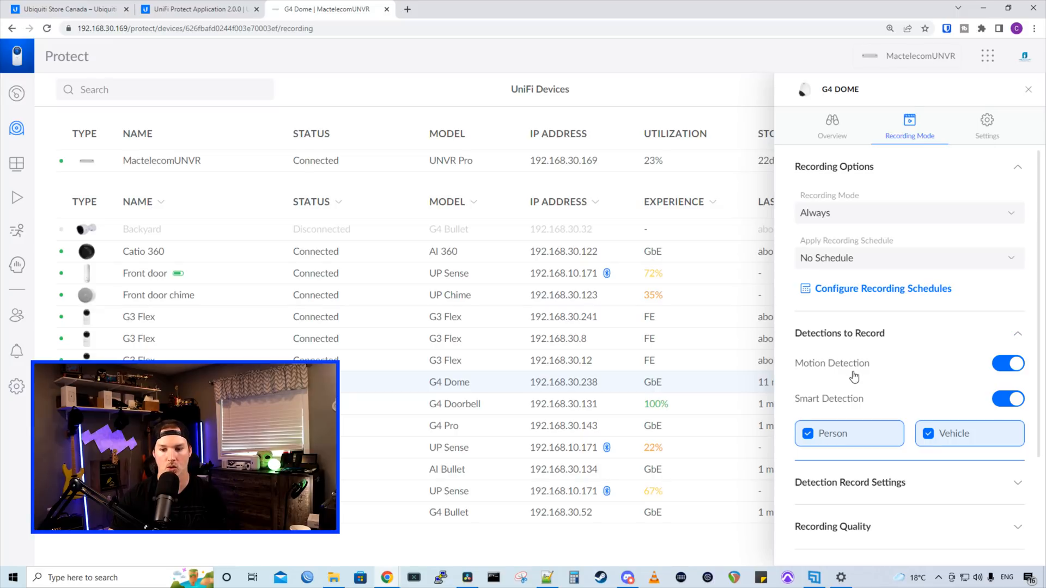
{"action": "mouse_move", "coordinate": [831, 407]}
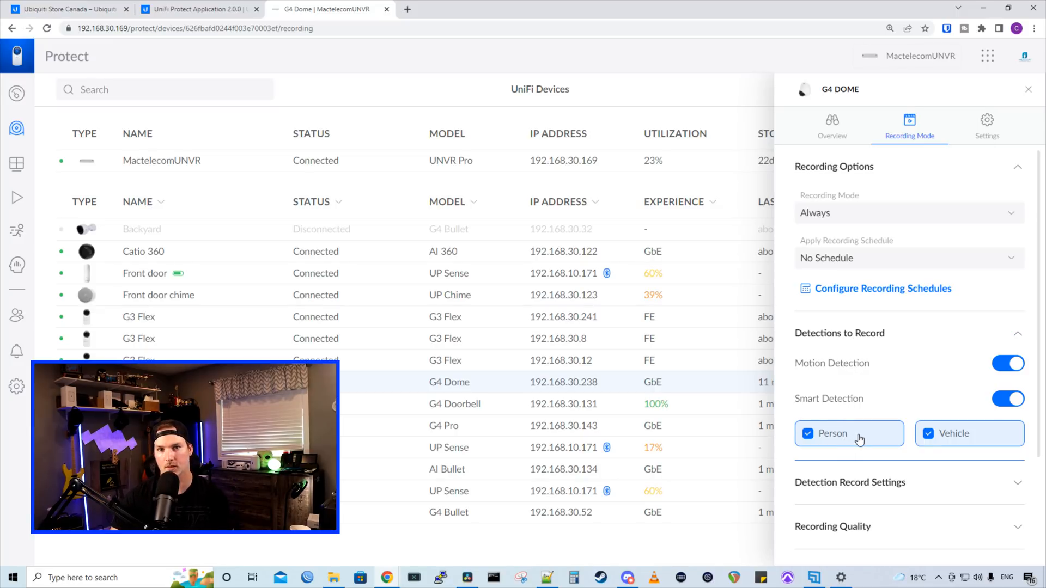
{"action": "left_click", "coordinate": [850, 482]}
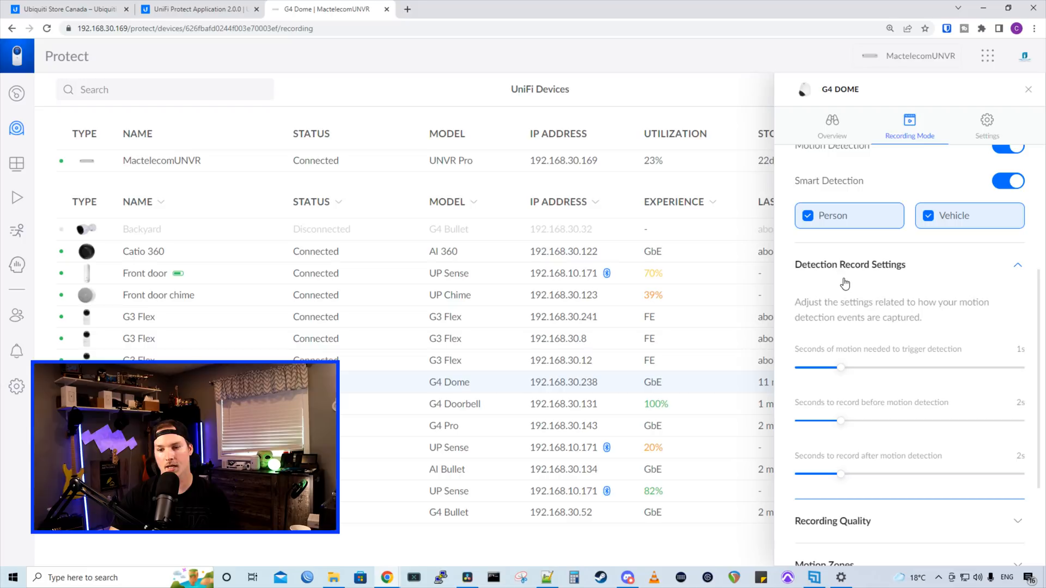
{"action": "mouse_move", "coordinate": [848, 351]}
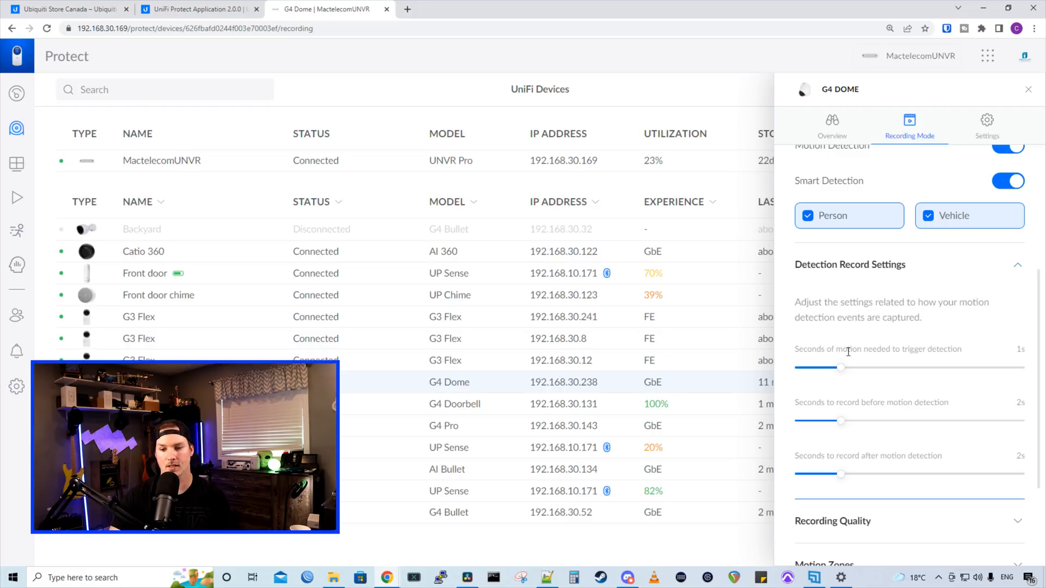
{"action": "mouse_move", "coordinate": [929, 368]}
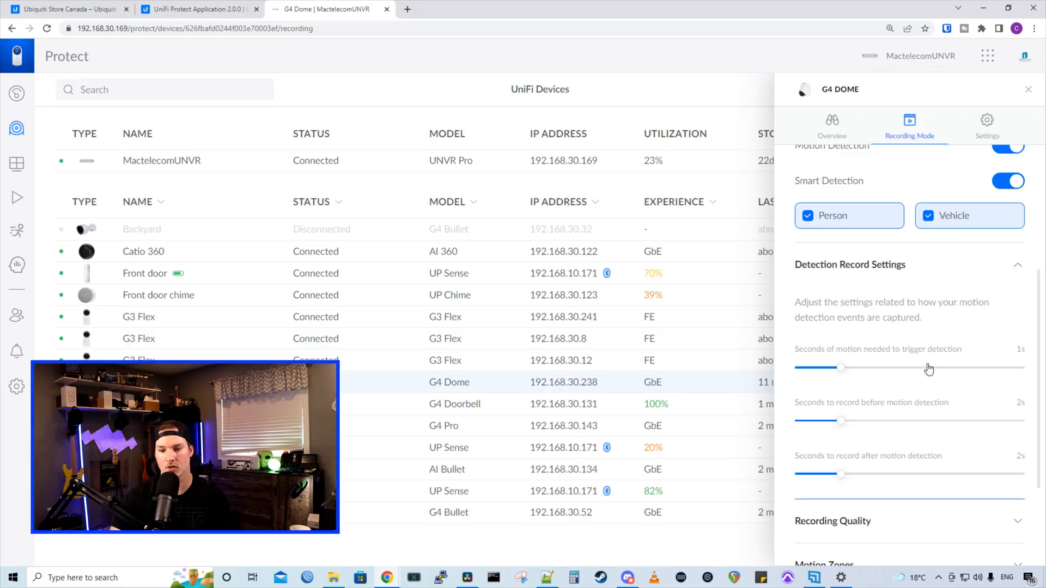
{"action": "mouse_move", "coordinate": [916, 451]}
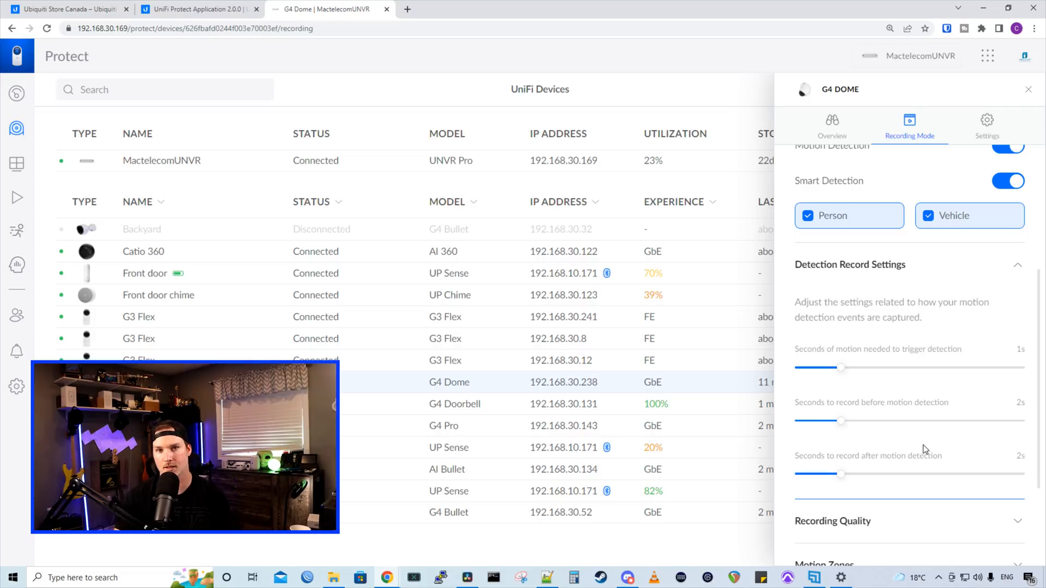
{"action": "left_click", "coordinate": [454, 404]}
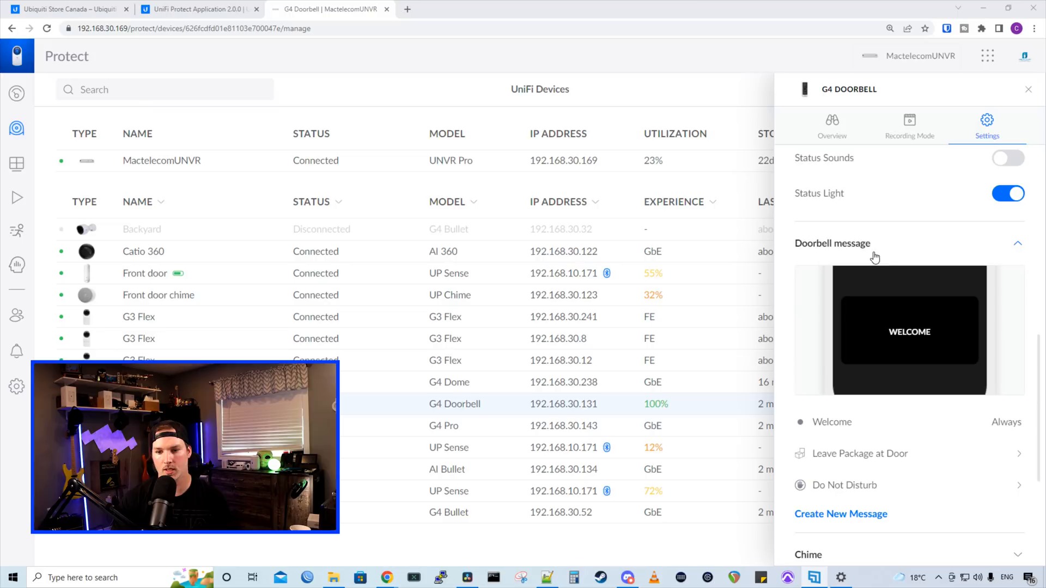
{"action": "mouse_move", "coordinate": [906, 384]}
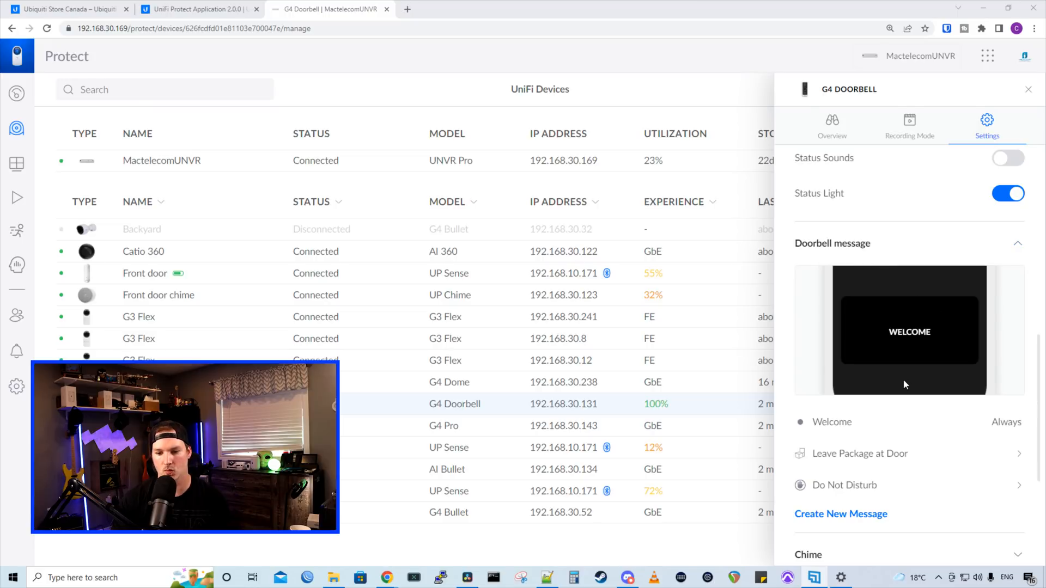
{"action": "mouse_move", "coordinate": [1012, 443]}
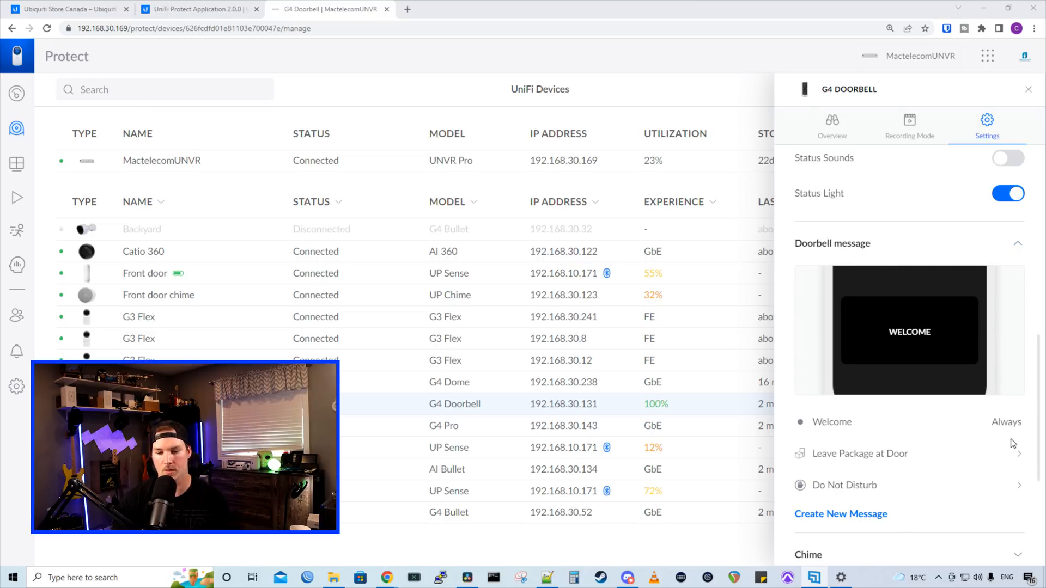
{"action": "mouse_move", "coordinate": [844, 461]}
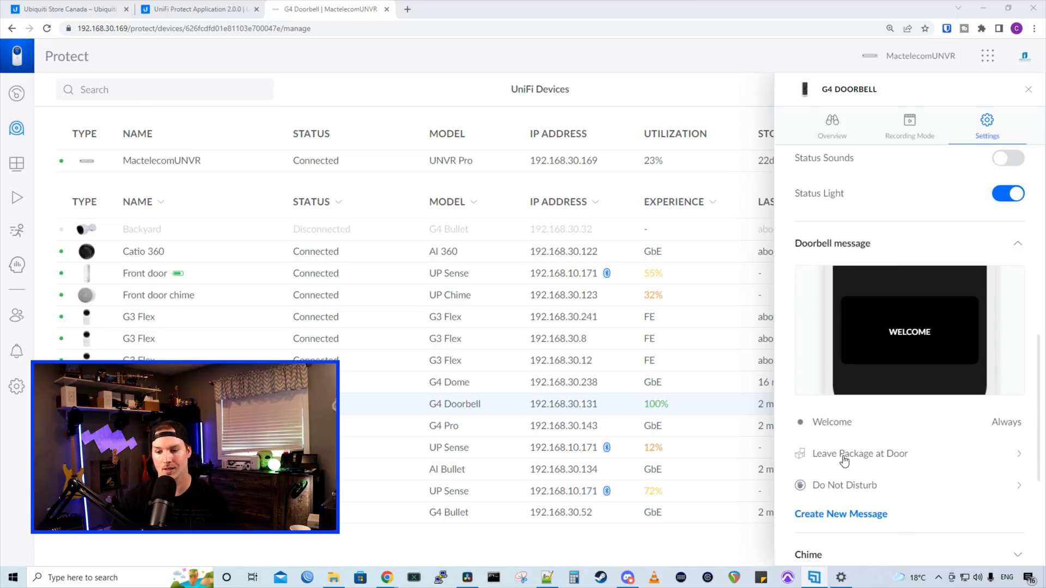
Preview the Leave Package at Door message and compose a 'Hello world' doorbell message
{"action": "left_click", "coordinate": [859, 453]}
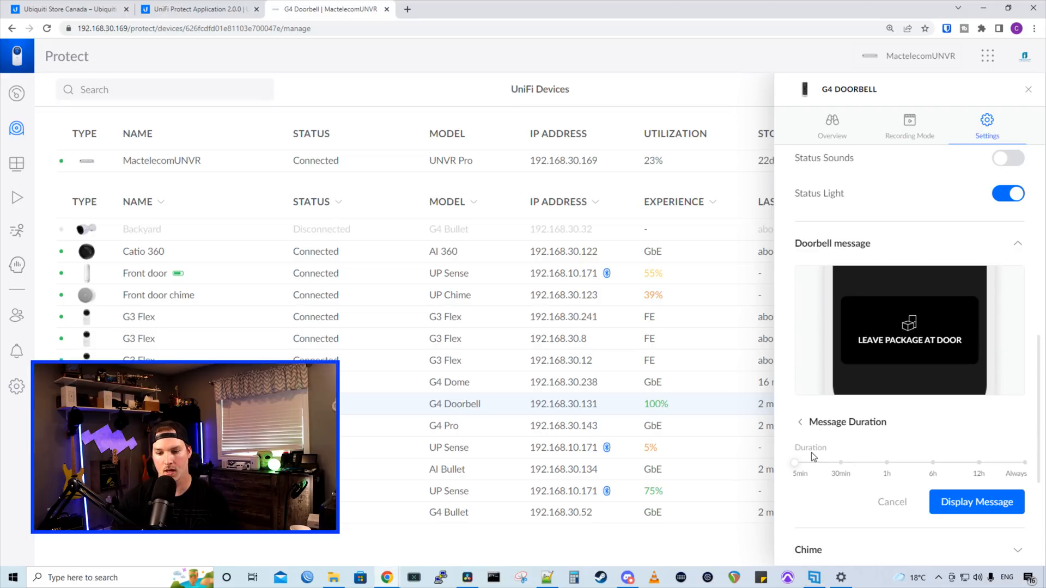
{"action": "mouse_move", "coordinate": [829, 460]}
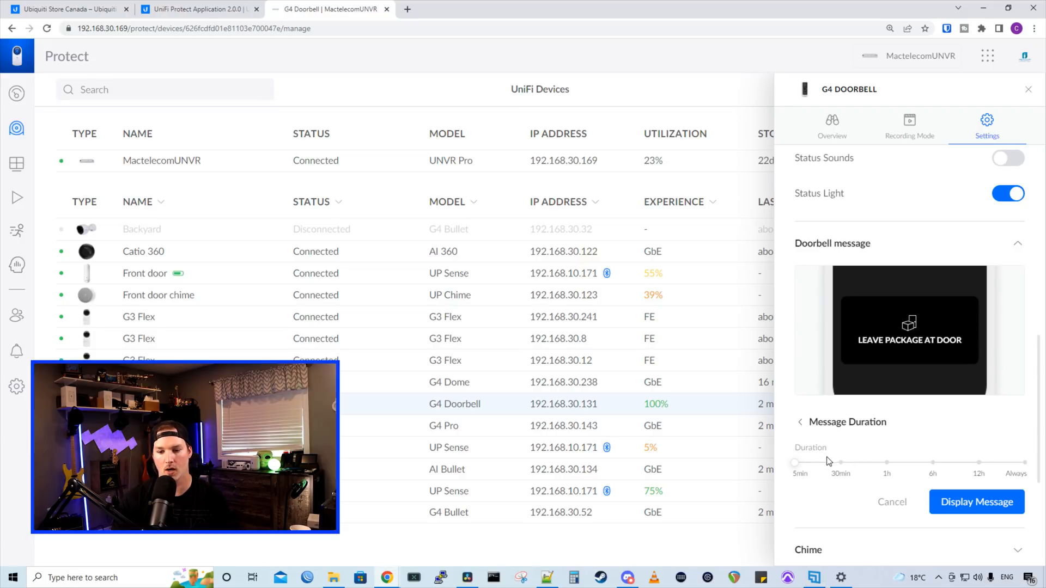
{"action": "mouse_move", "coordinate": [1025, 472]}
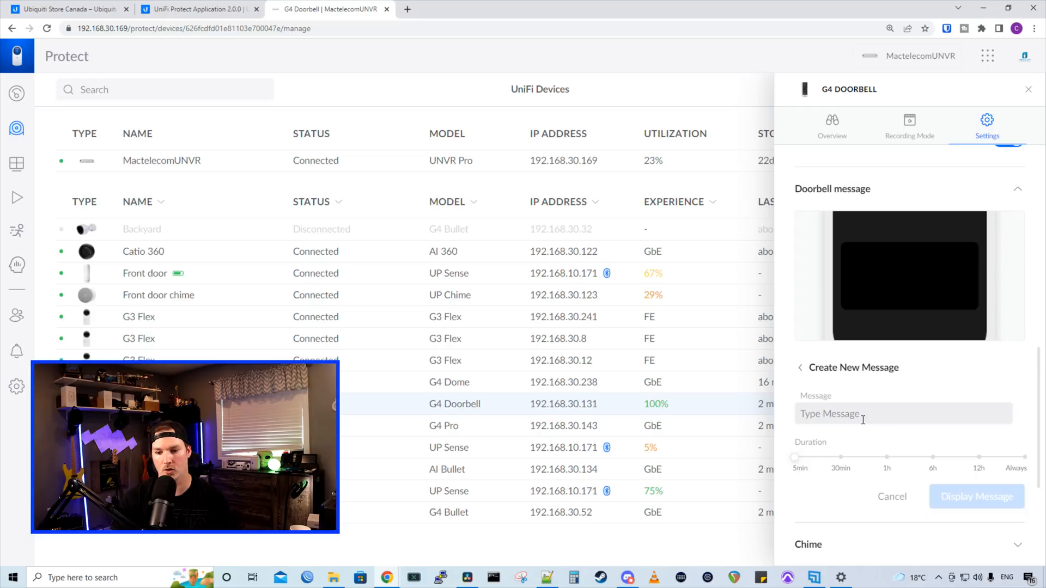
{"action": "type", "text": "Hello wo"}
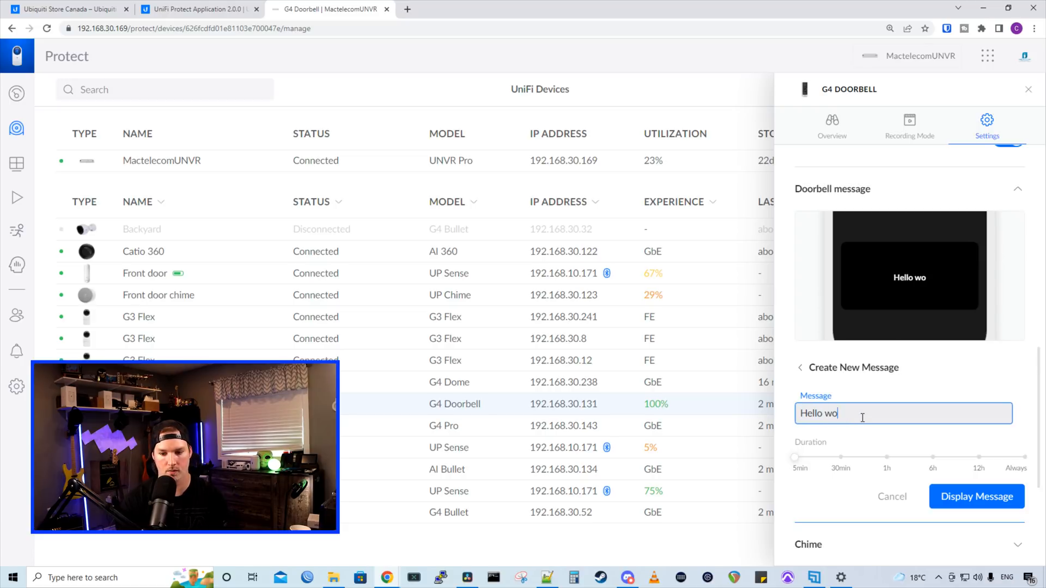
{"action": "type", "text": "rld"}
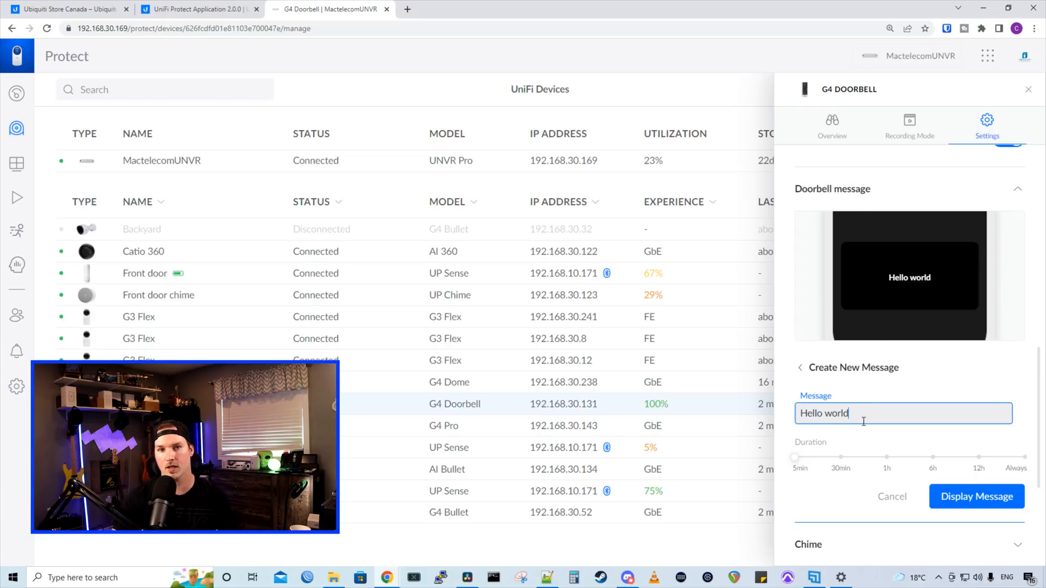
{"action": "left_click", "coordinate": [196, 9]}
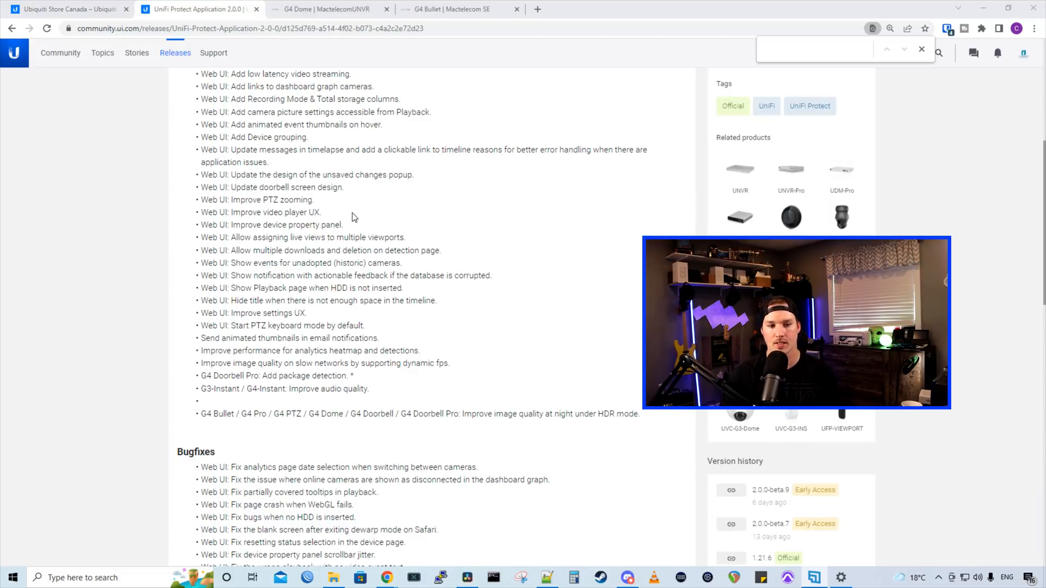
{"action": "mouse_move", "coordinate": [280, 330]}
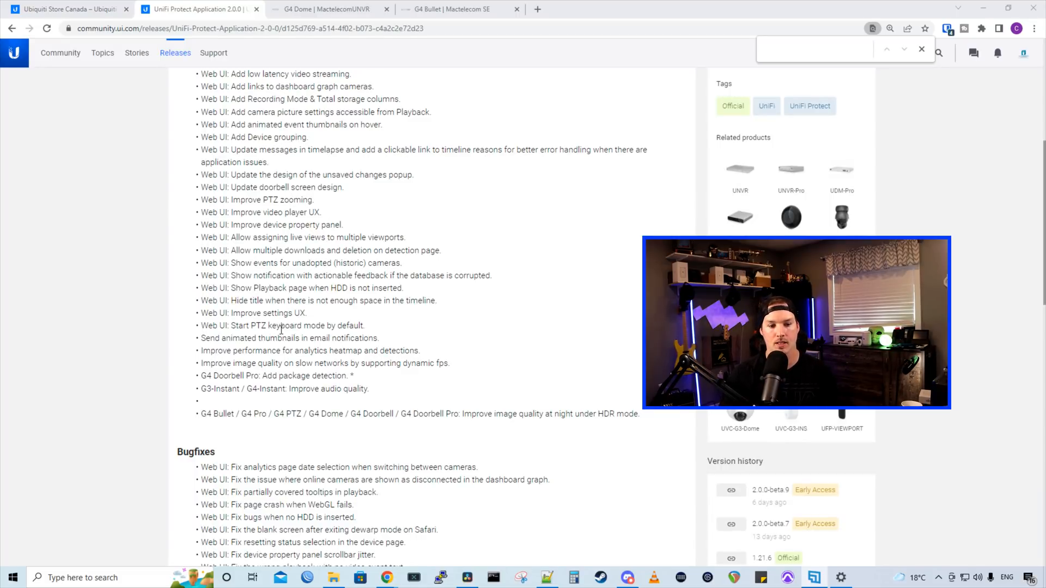